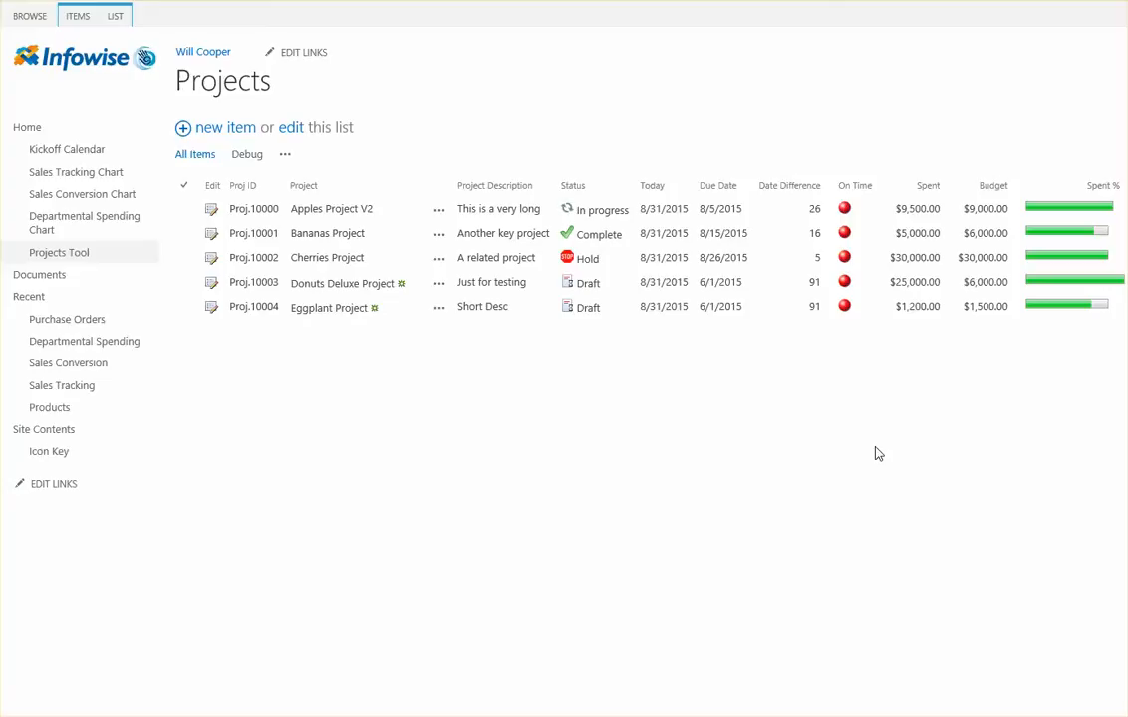
pyautogui.moveTo(861, 434)
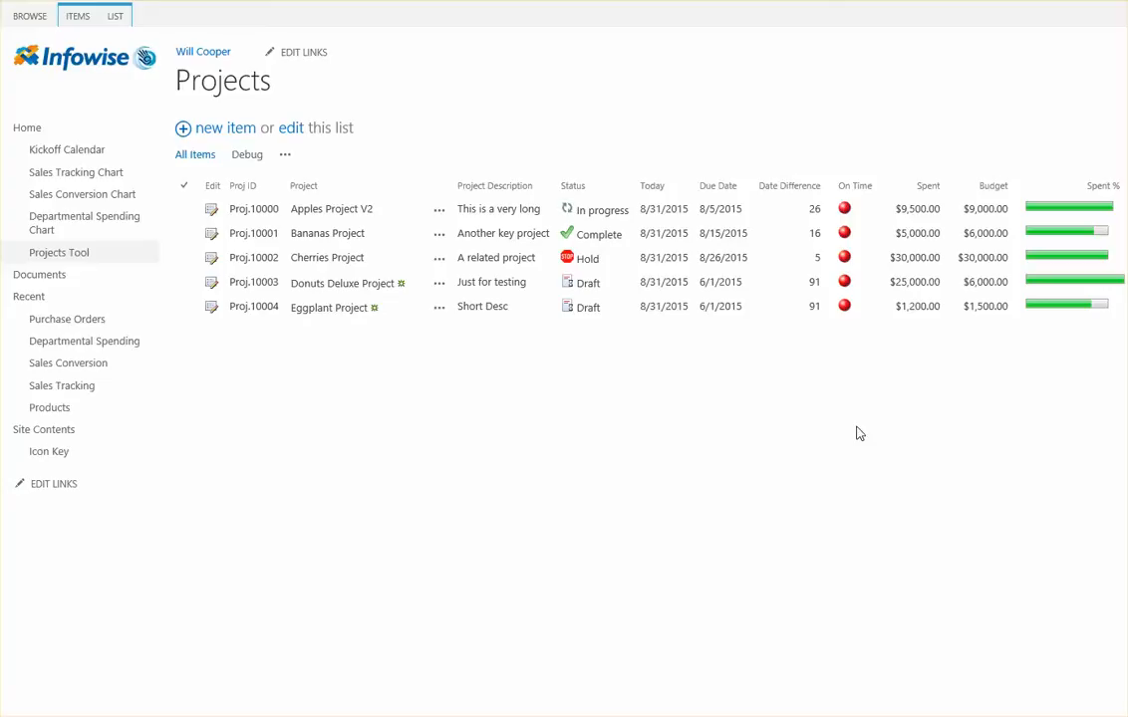
pyautogui.moveTo(426, 379)
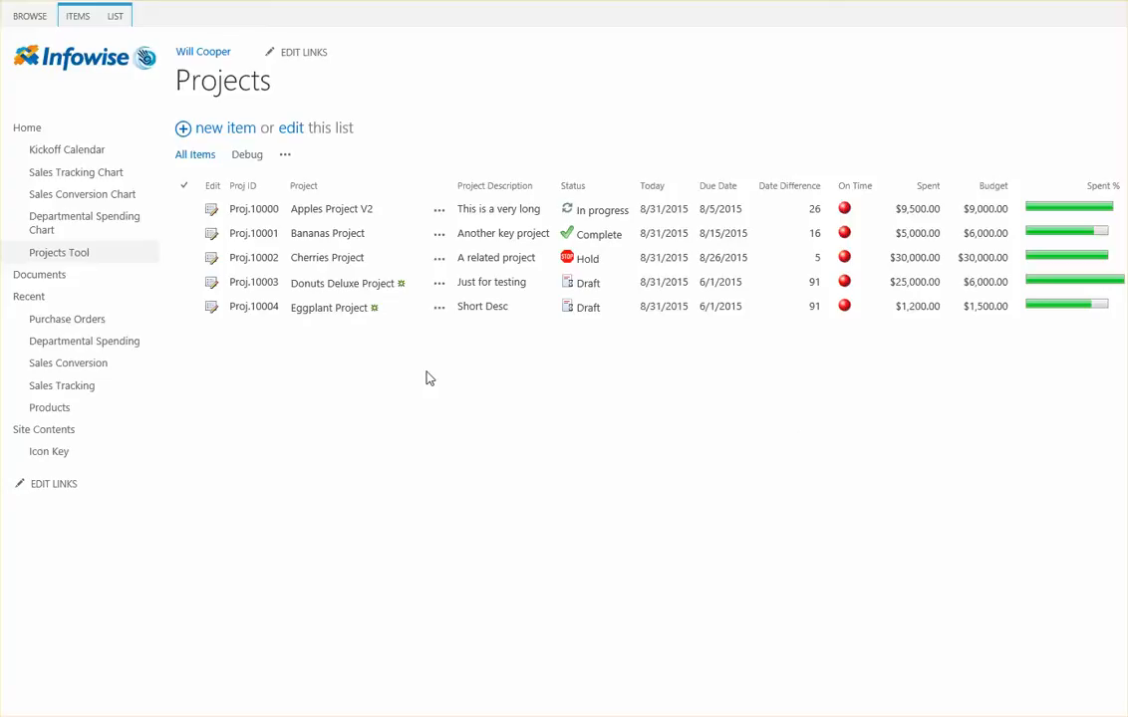
pyautogui.moveTo(116, 16)
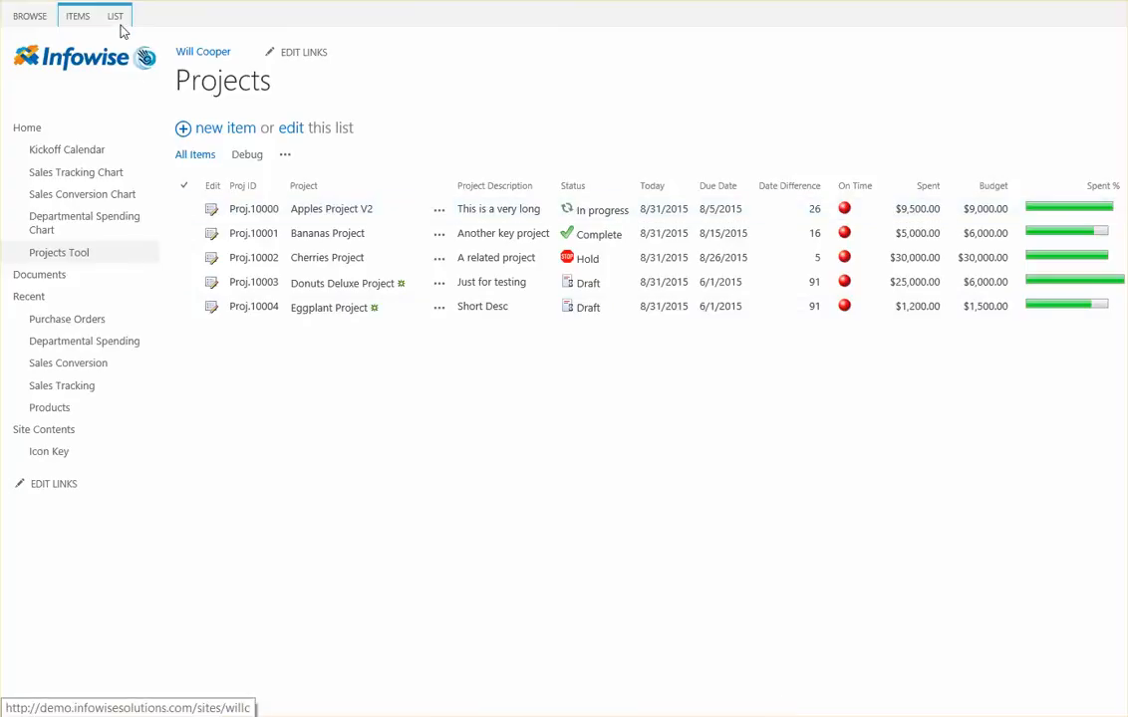
# Step: Reach the Projects list settings page from the LIST ribbon's List Settings command
pyautogui.click(113, 16)
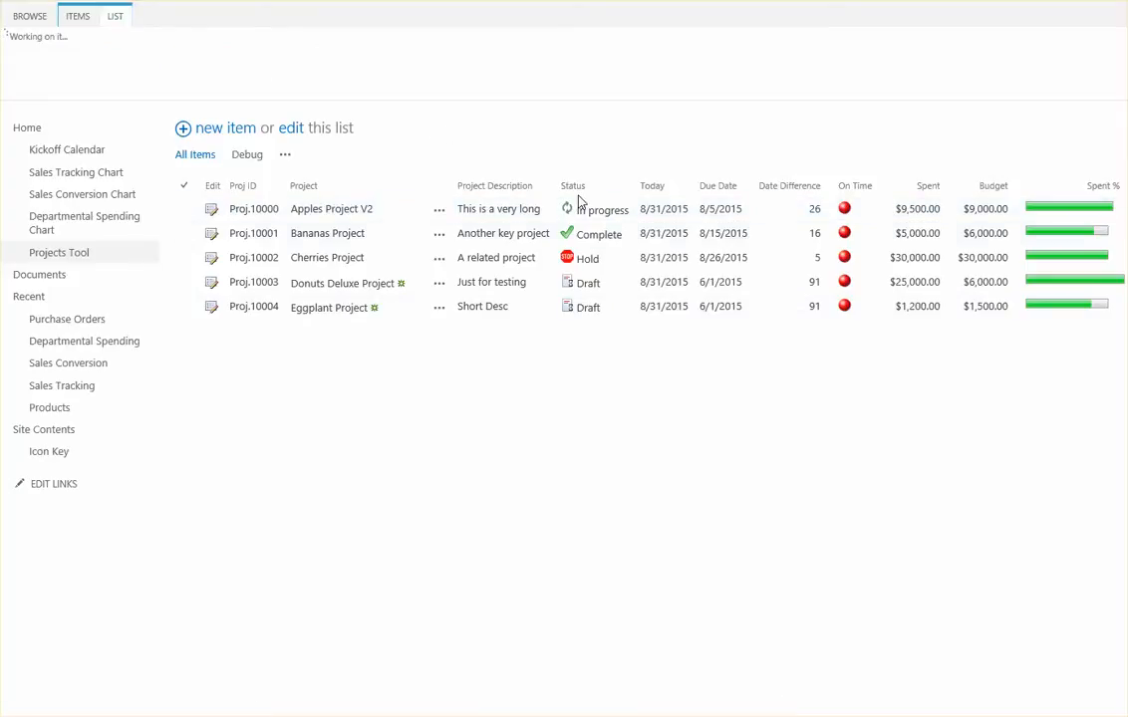
pyautogui.click(116, 15)
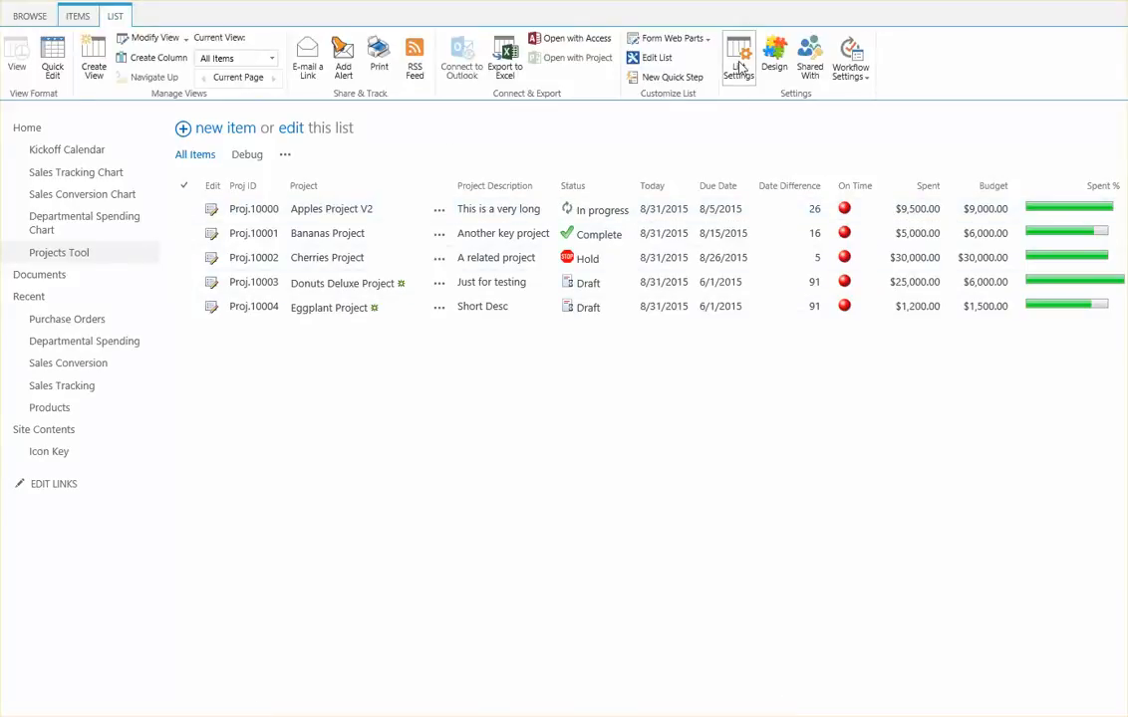
pyautogui.click(737, 56)
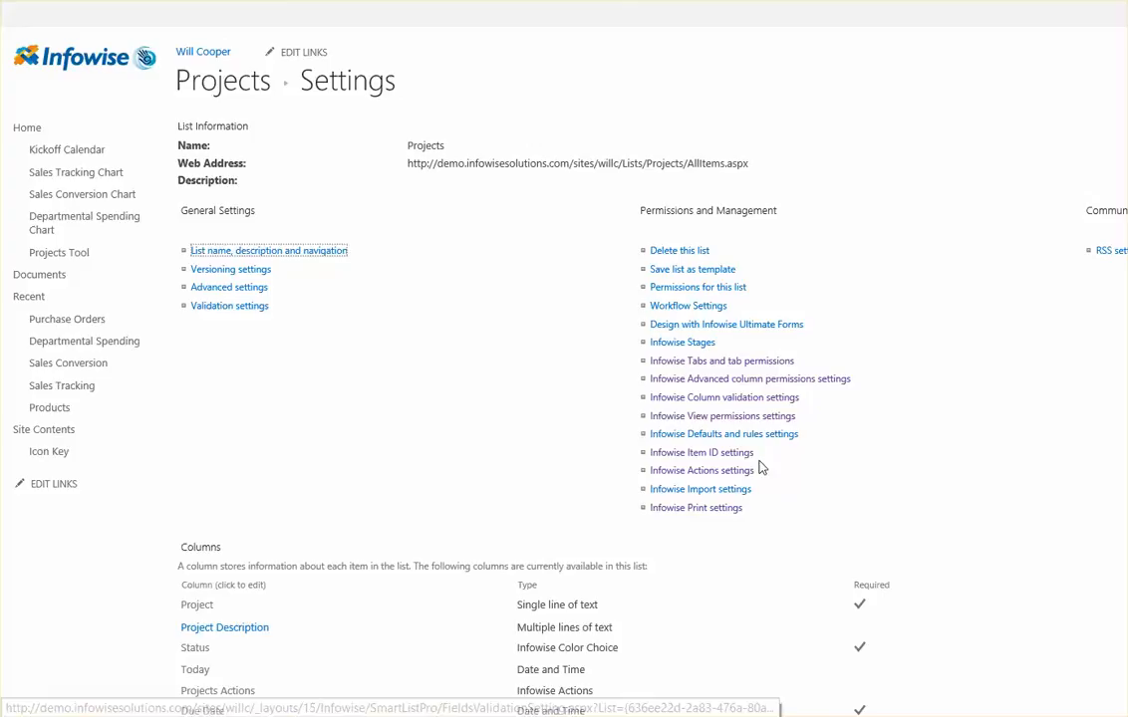
pyautogui.moveTo(701, 470)
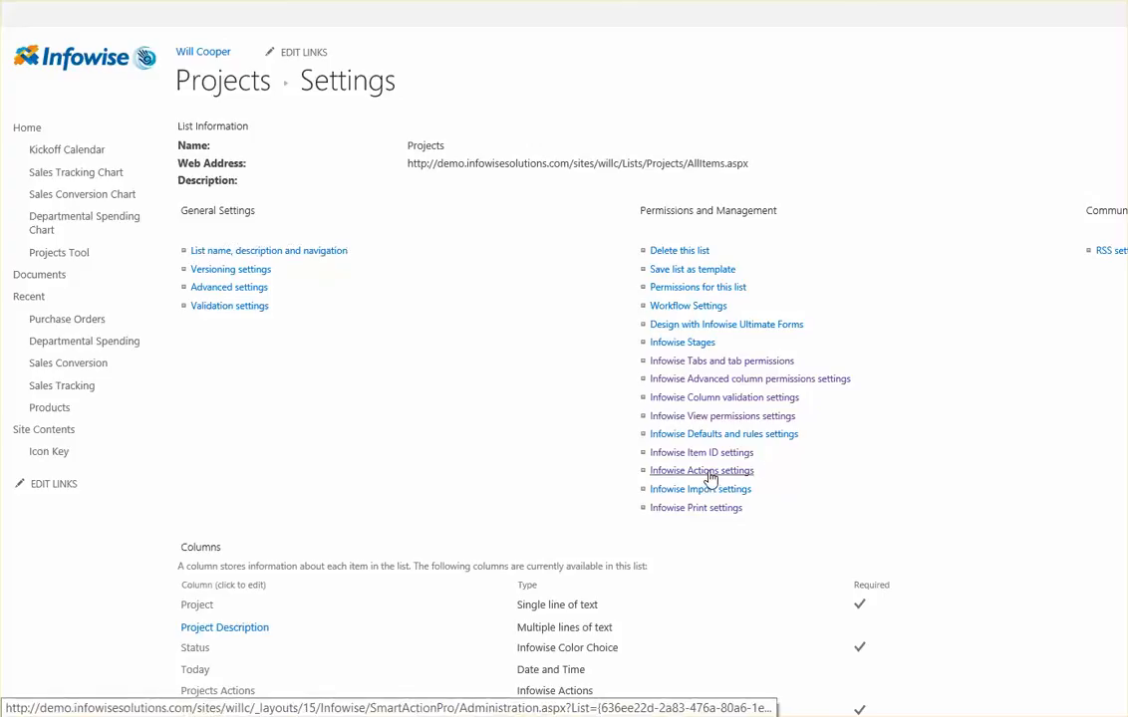
# Step: Load the 'Create Project Documents Library for Project' action from Infowise Actions settings for editing
pyautogui.click(701, 470)
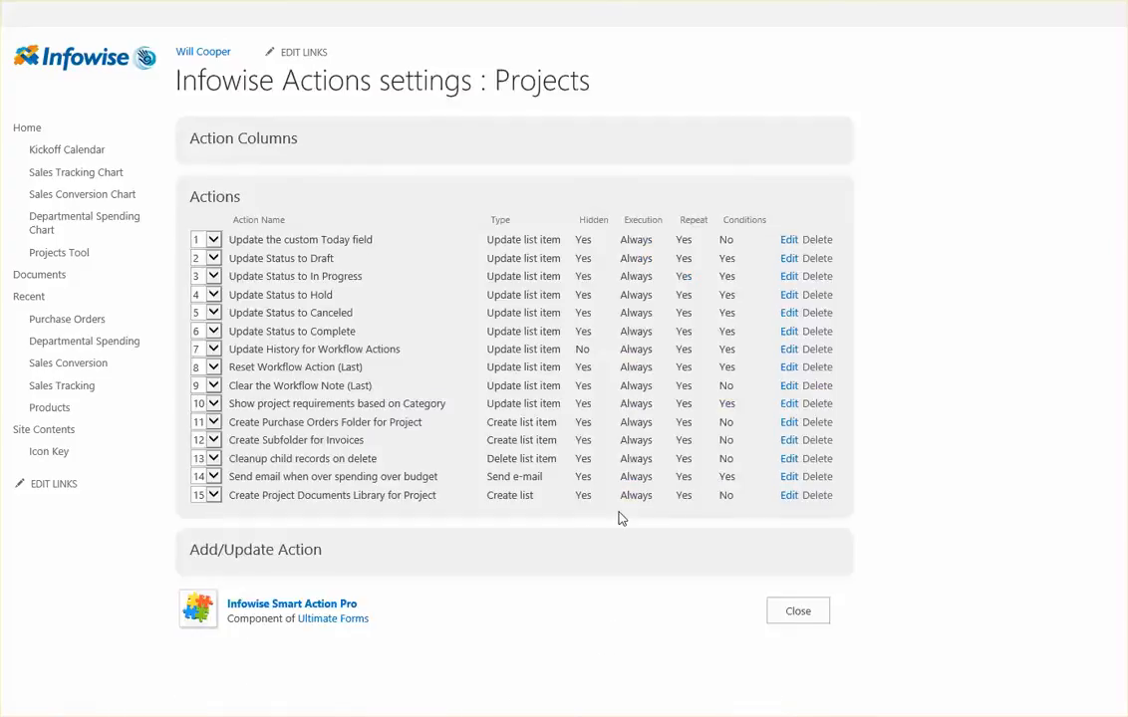
pyautogui.click(797, 610)
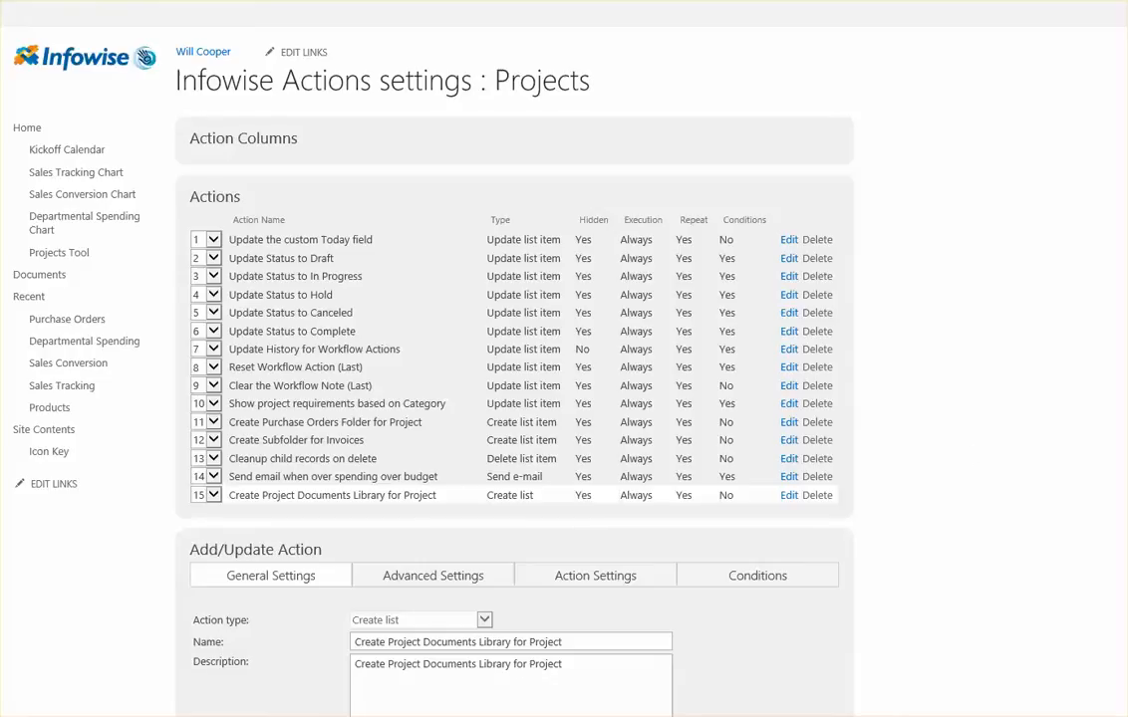
pyautogui.scroll(-3)
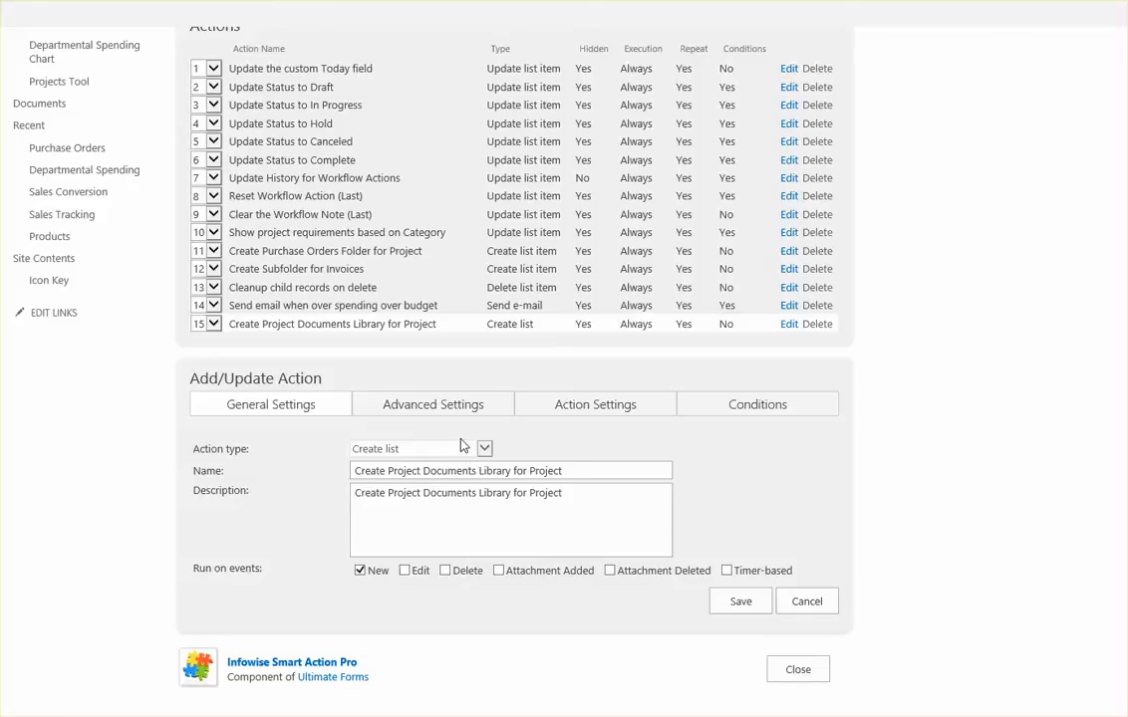
pyautogui.moveTo(570, 455)
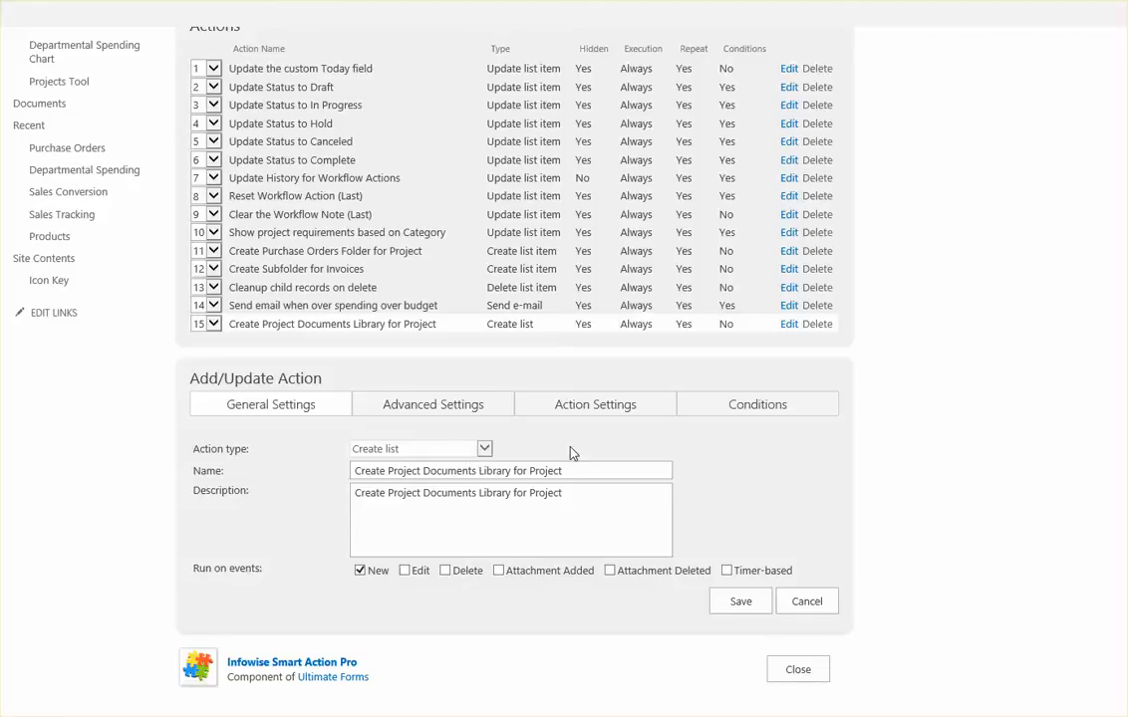
pyautogui.click(582, 470)
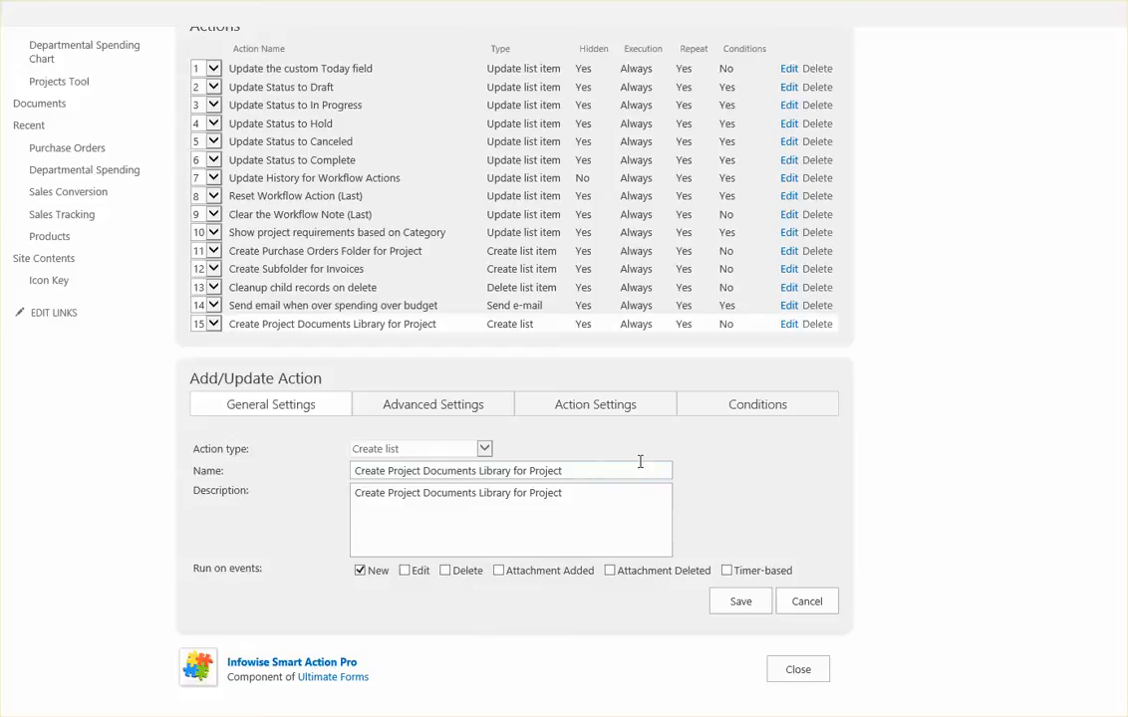
# Step: Review Advanced Settings (hidden-actions note, 'Create library failed' message), then return to Action Settings
pyautogui.click(430, 403)
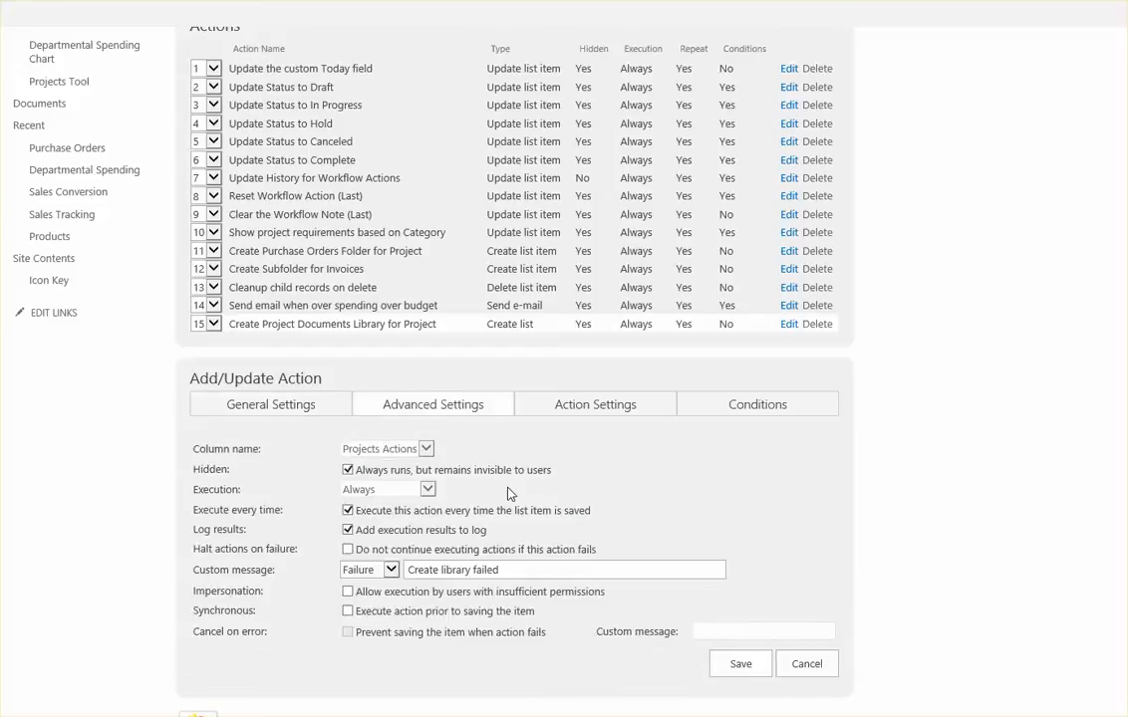
pyautogui.doubleClick(449, 470)
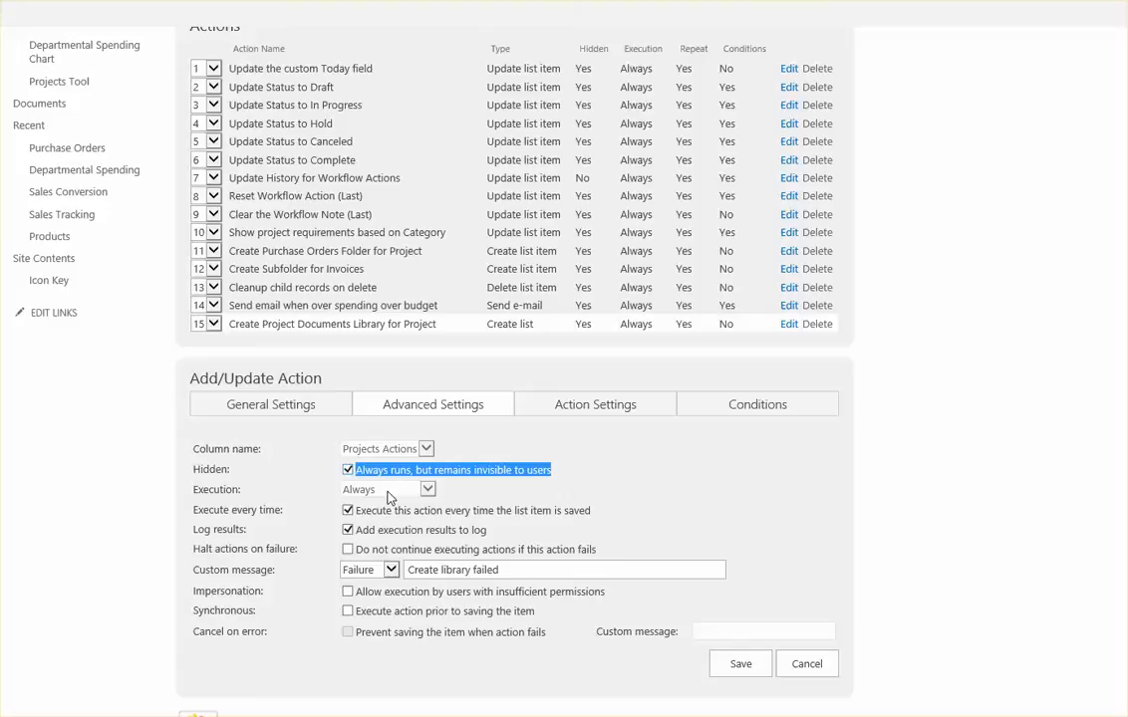
pyautogui.click(561, 570)
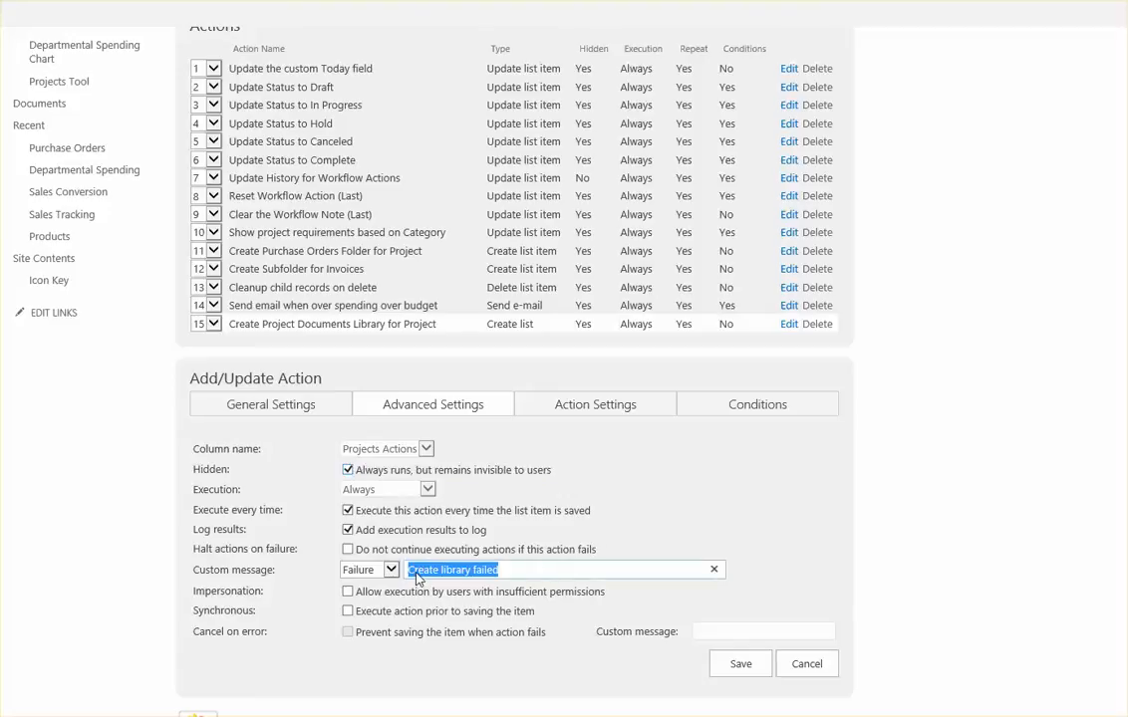
pyautogui.moveTo(697, 498)
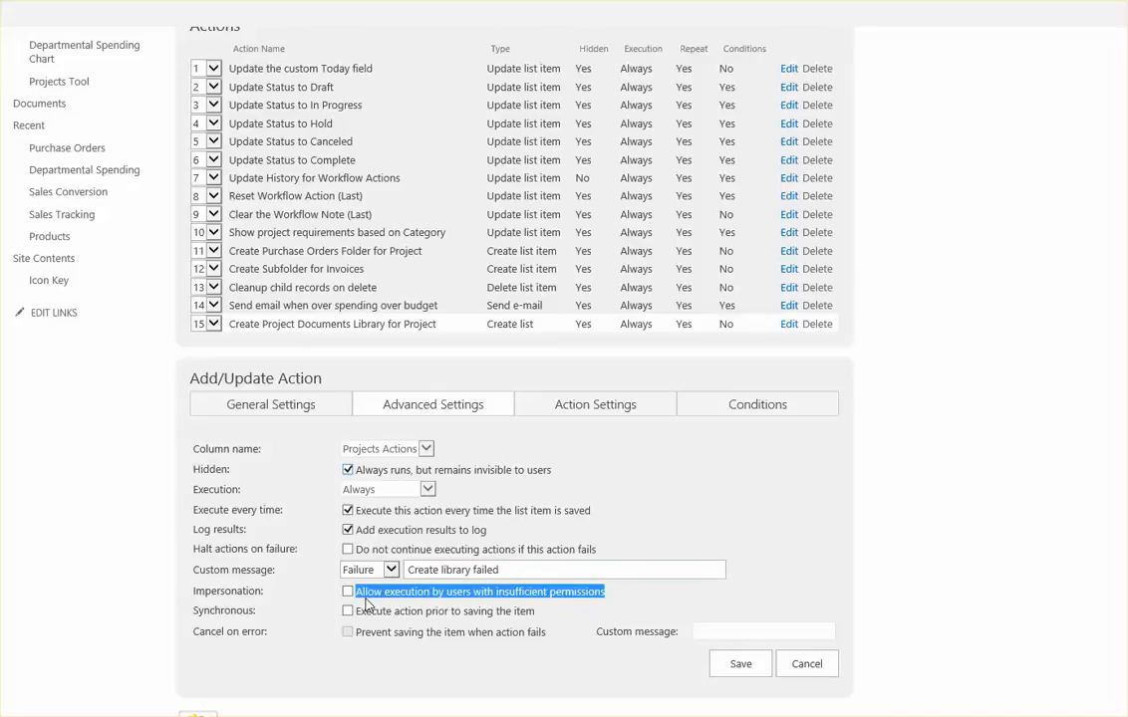
pyautogui.moveTo(273, 601)
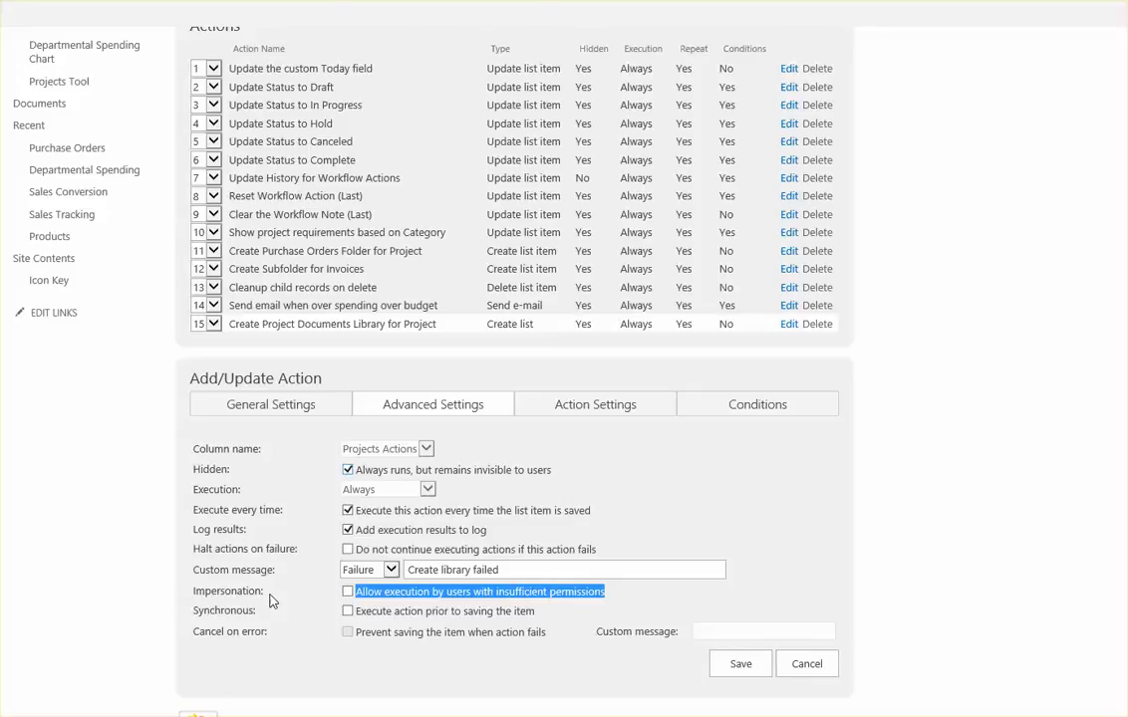
pyautogui.moveTo(442, 596)
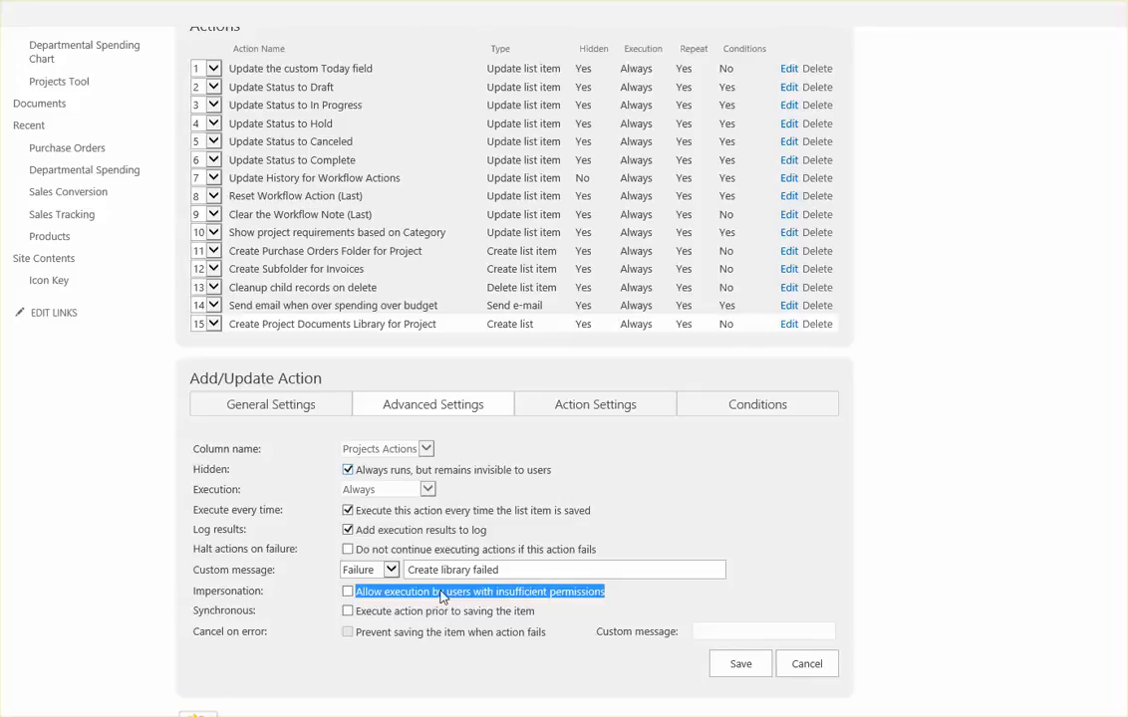
pyautogui.moveTo(650, 589)
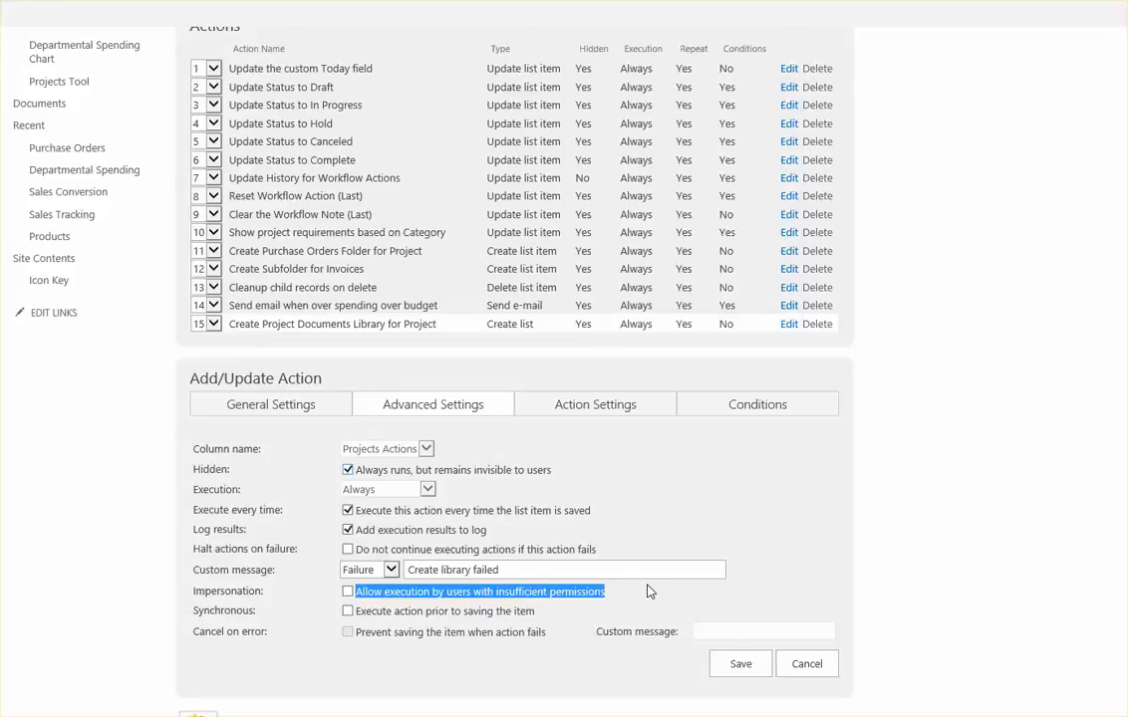
pyautogui.moveTo(657, 538)
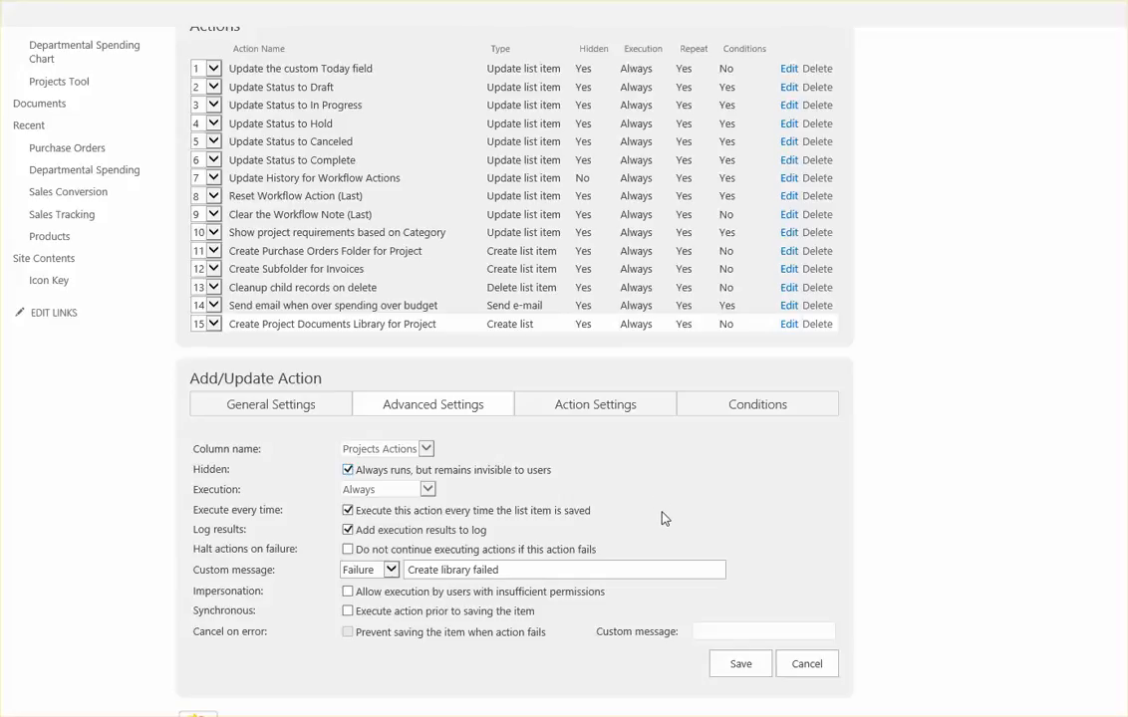
pyautogui.click(593, 403)
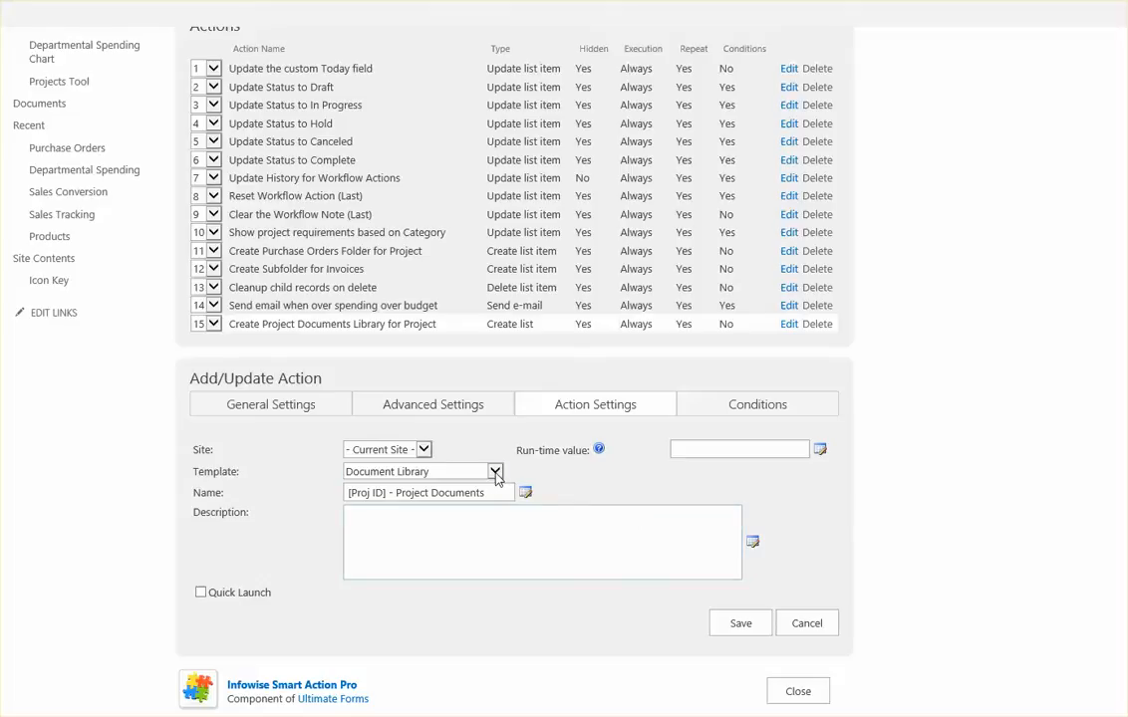
# Step: Check the template choices, keep Document Library and Quick Launch off, then go back to General Settings
pyautogui.click(494, 471)
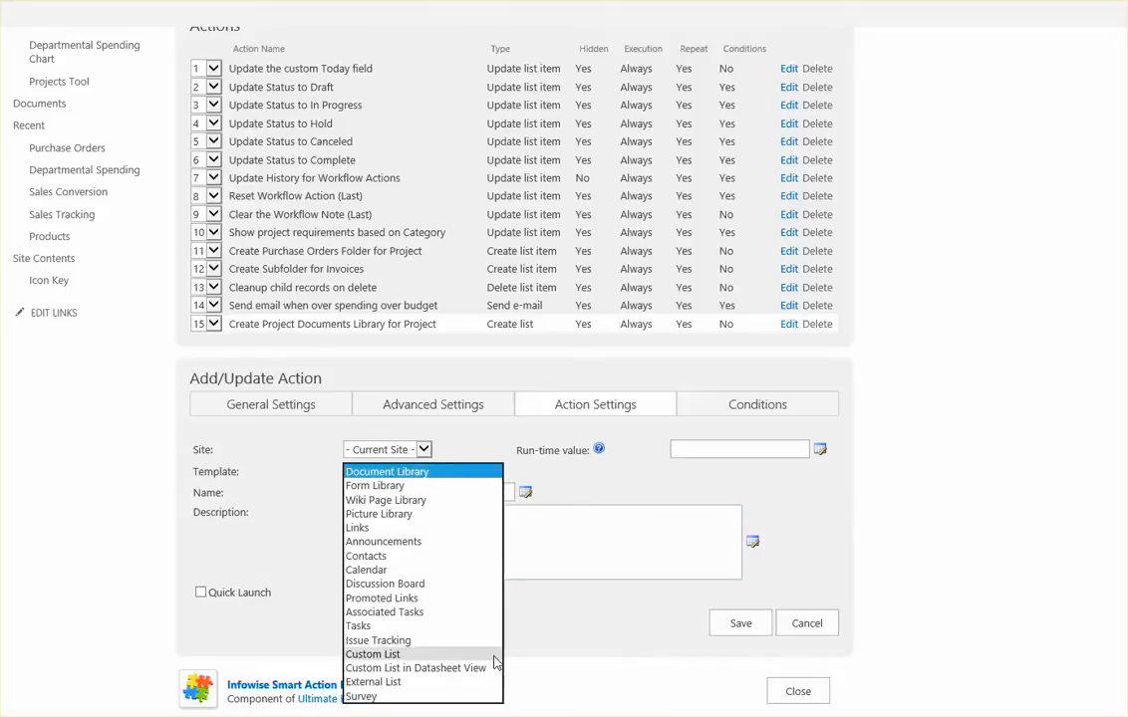
pyautogui.moveTo(488, 478)
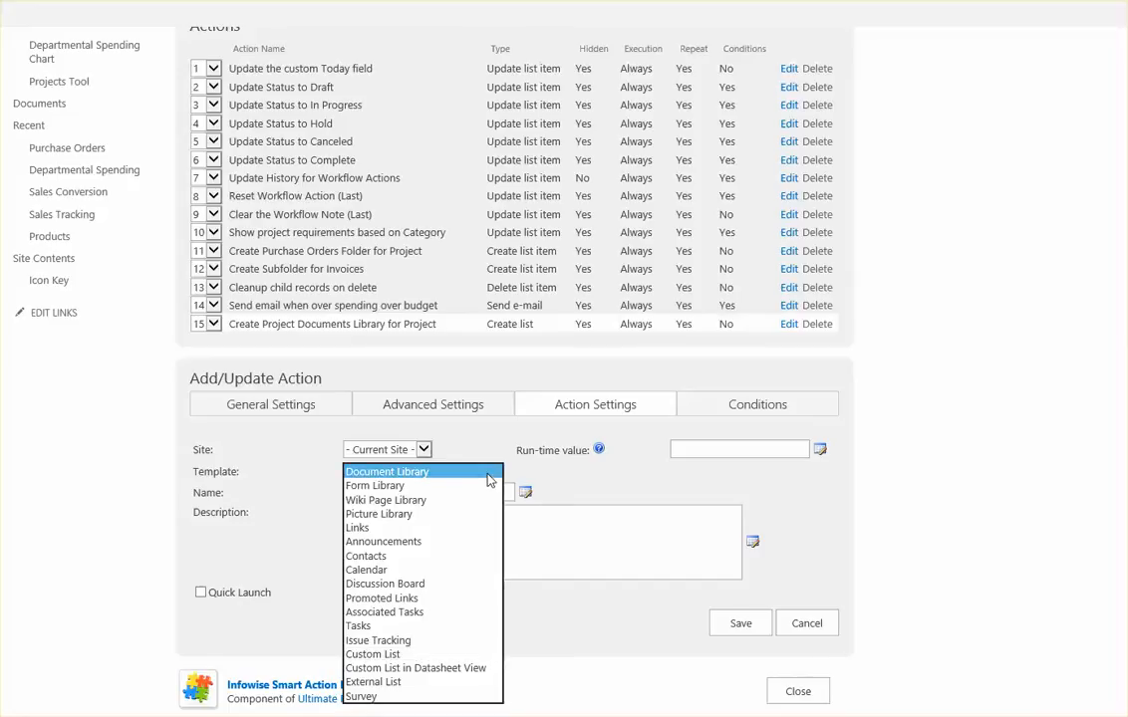
pyautogui.moveTo(556, 478)
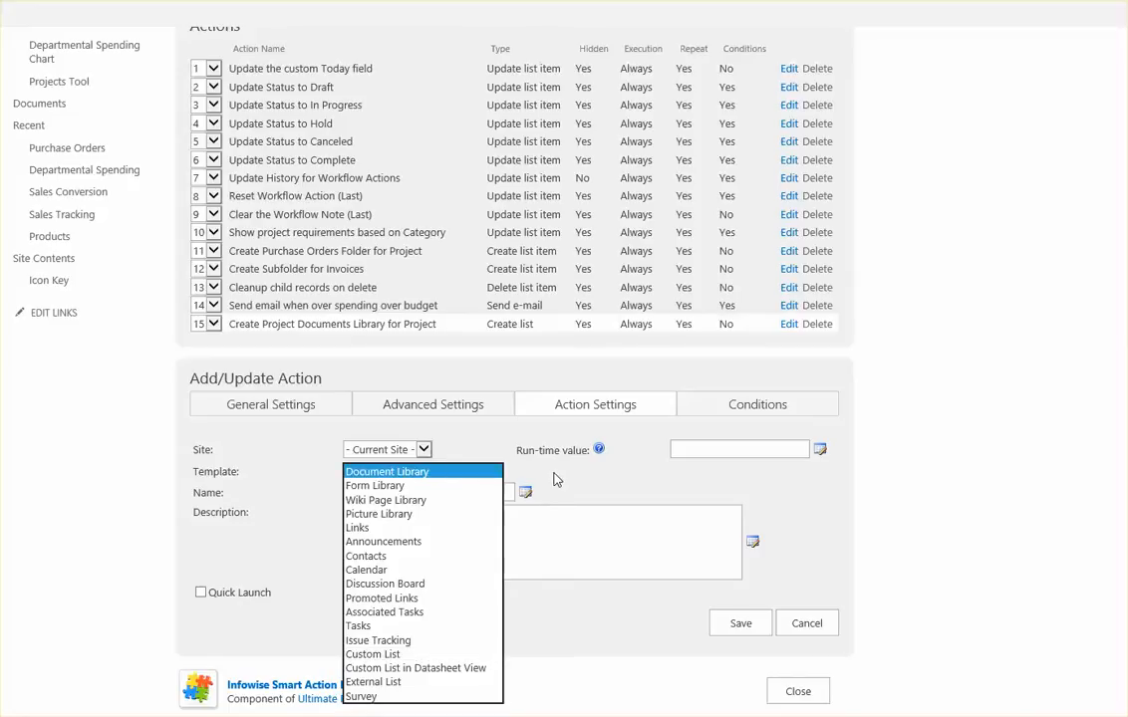
pyautogui.click(387, 470)
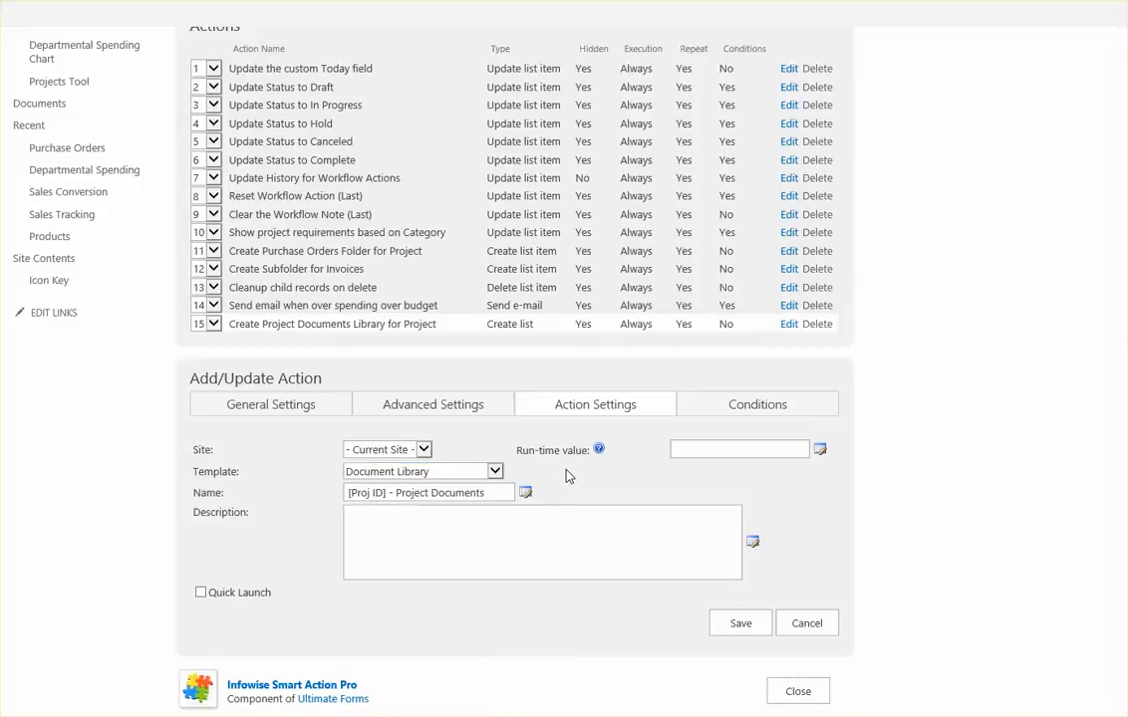
pyautogui.moveTo(601, 478)
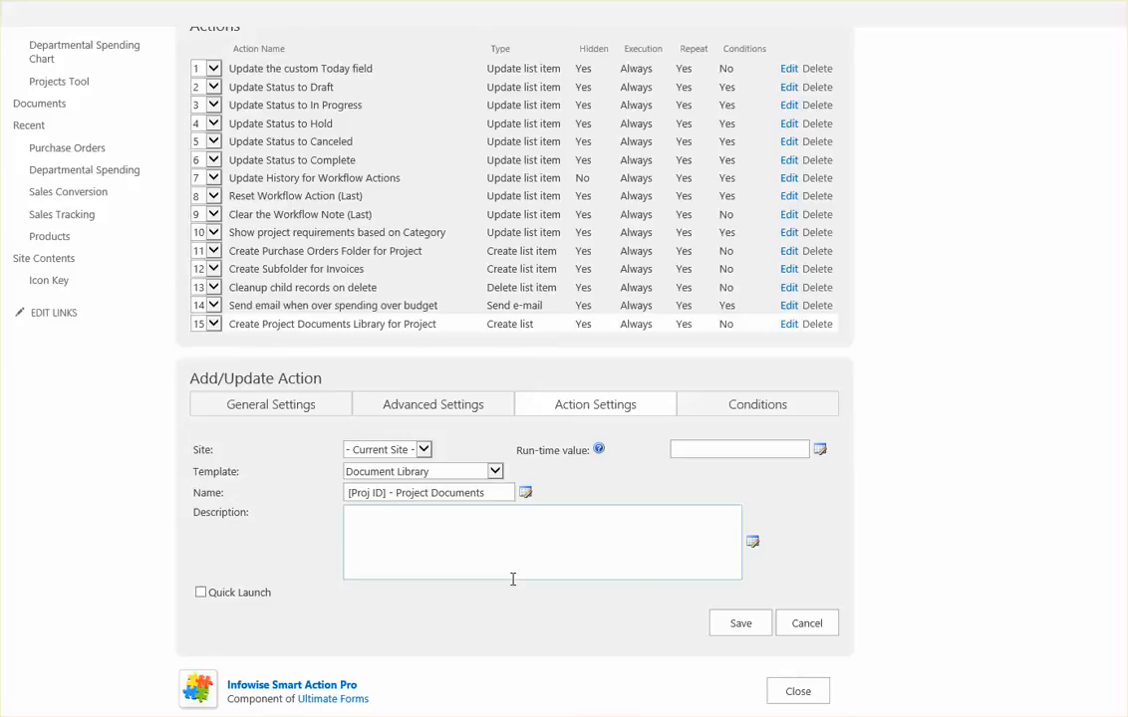
pyautogui.moveTo(510, 604)
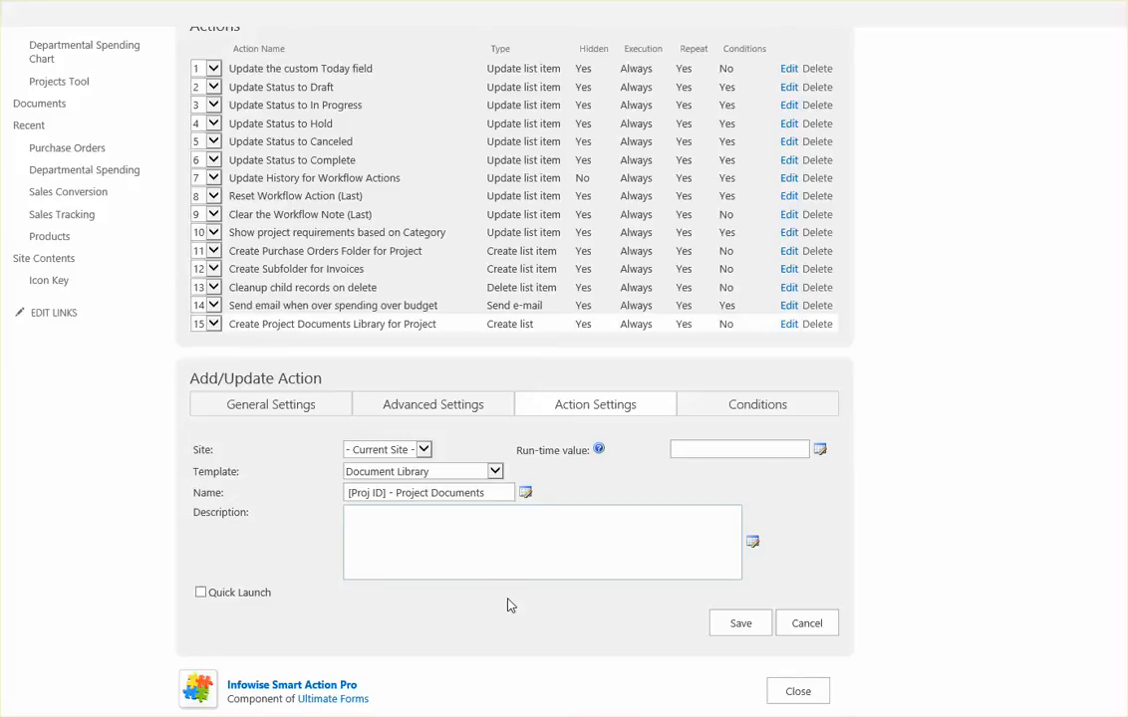
pyautogui.moveTo(283, 596)
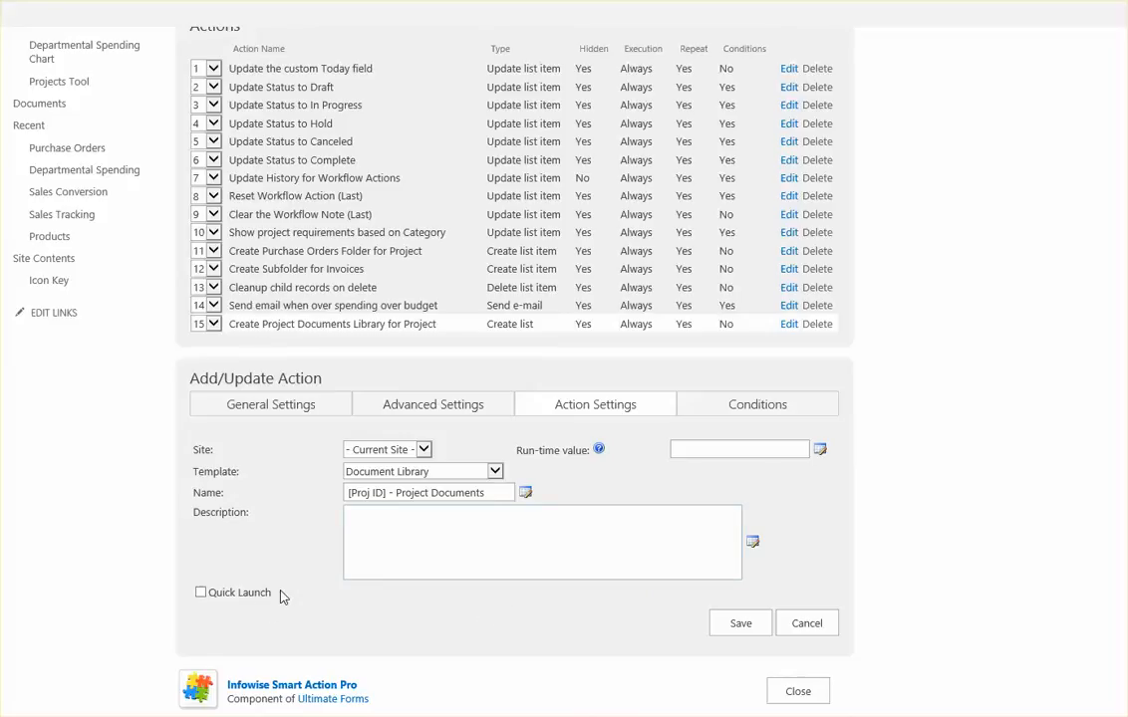
pyautogui.doubleClick(239, 591)
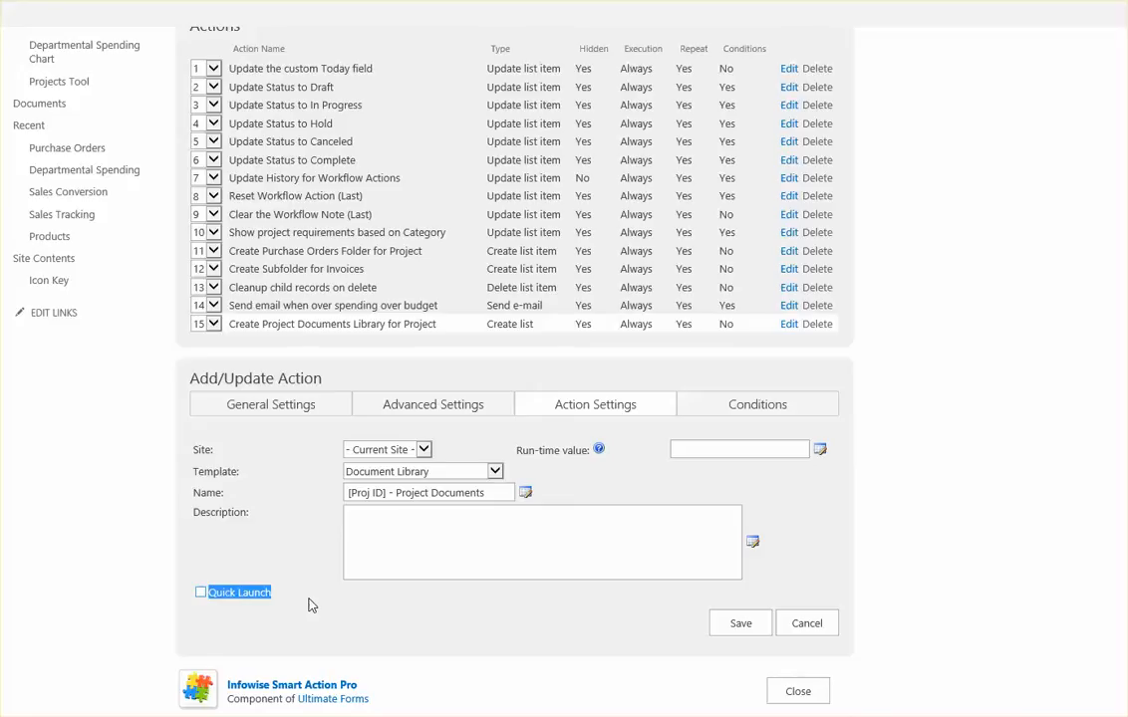
pyautogui.moveTo(321, 562)
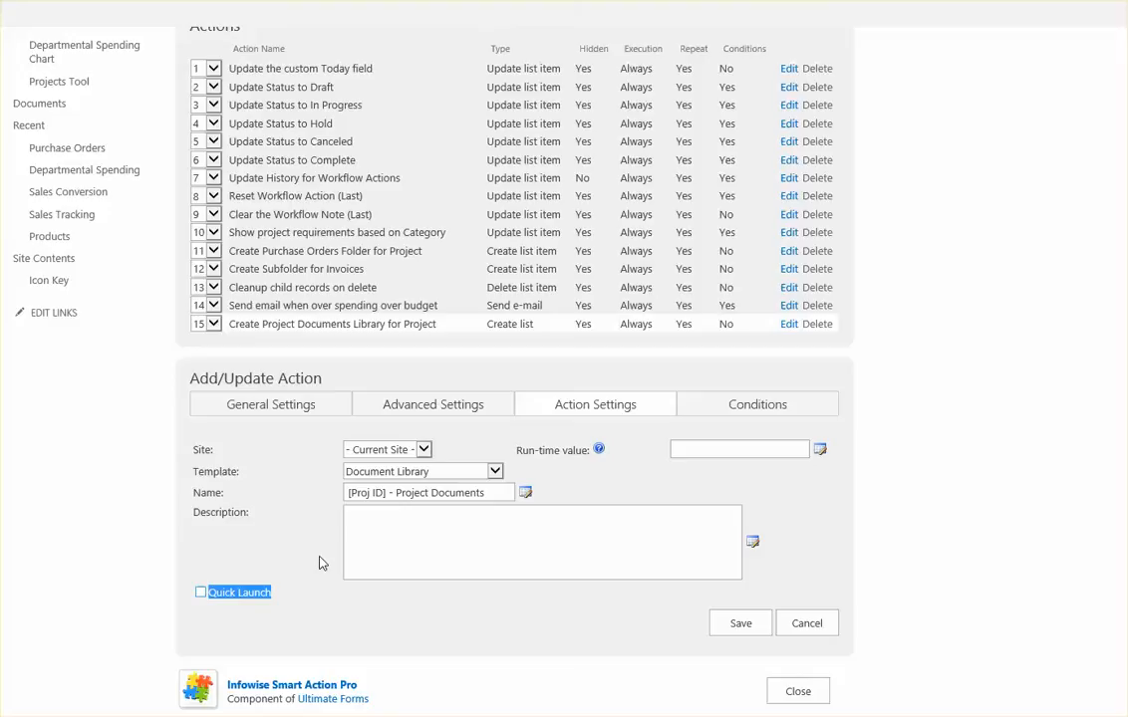
pyautogui.moveTo(307, 530)
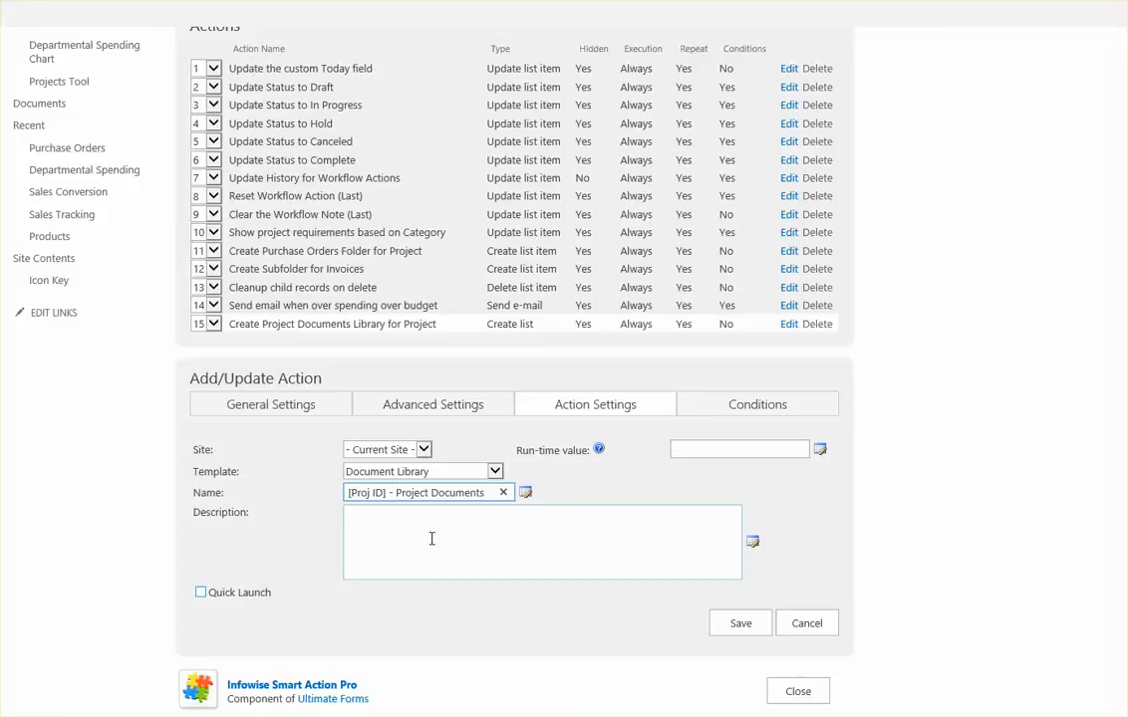
pyautogui.moveTo(500, 516)
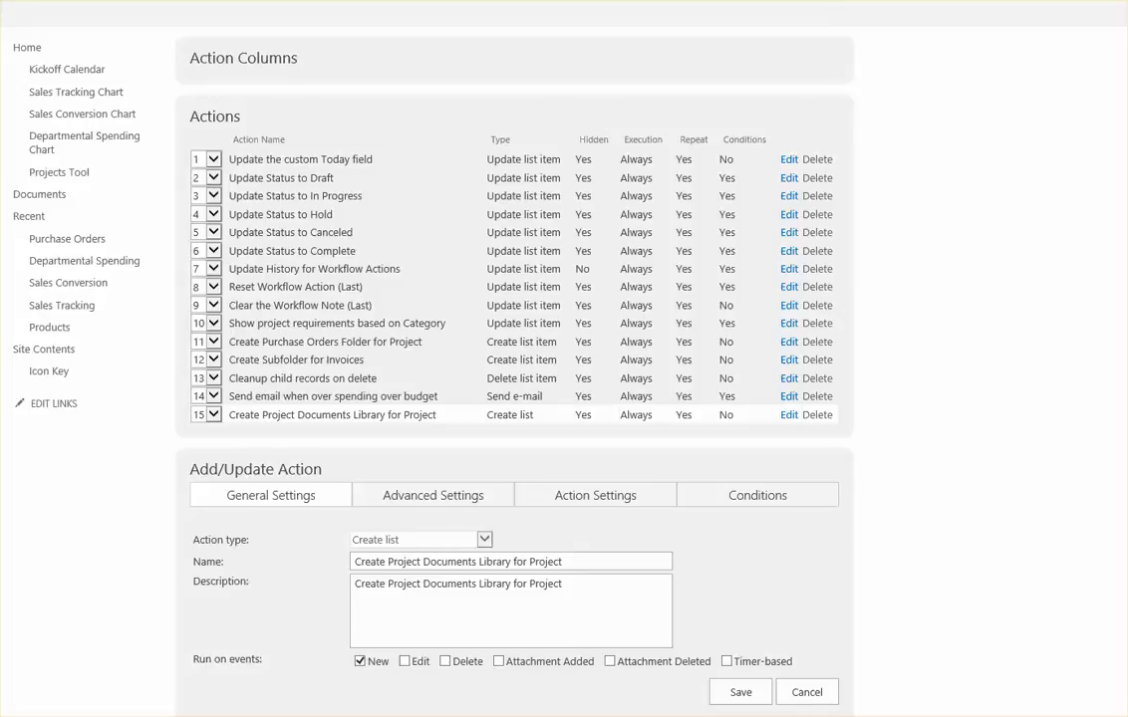
# Step: Save the 'Create Project Documents Library for Project' action to the Projects actions list
pyautogui.scroll(-3)
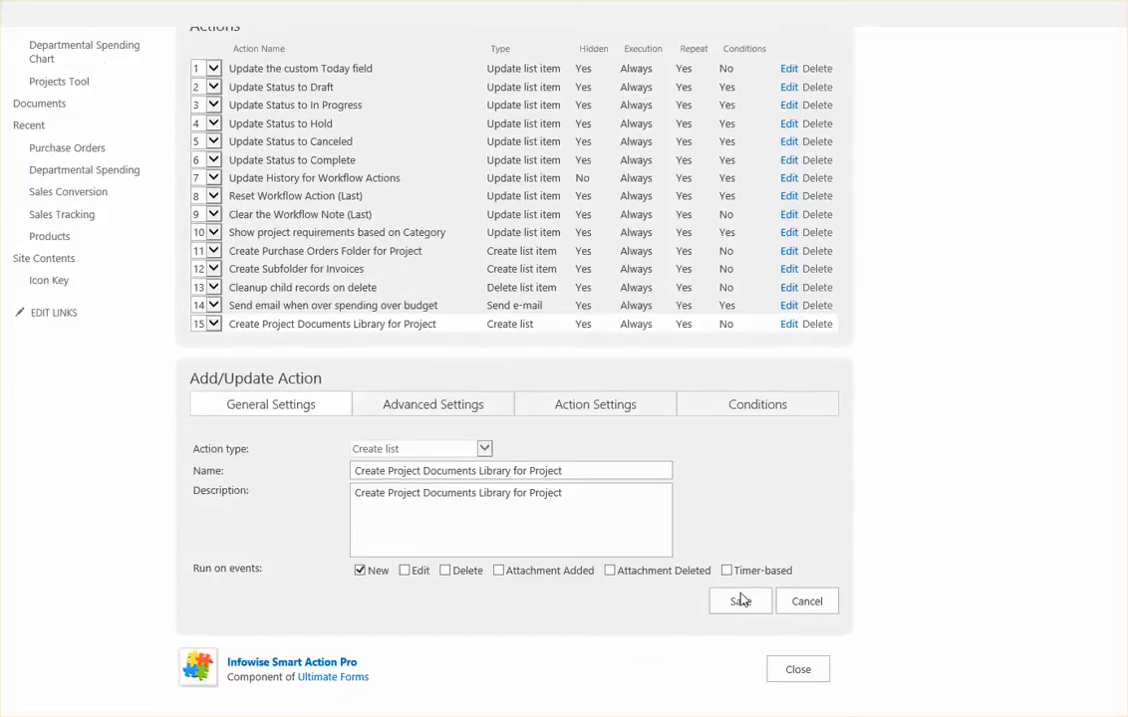
pyautogui.moveTo(1056, 480)
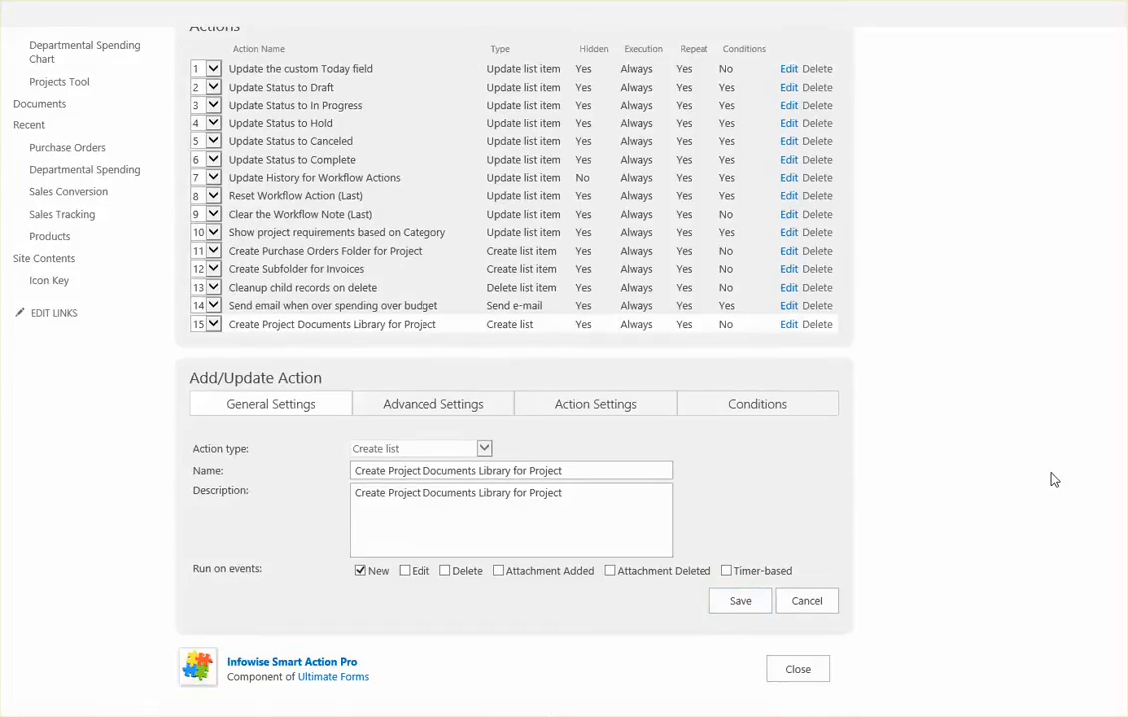
pyautogui.click(805, 602)
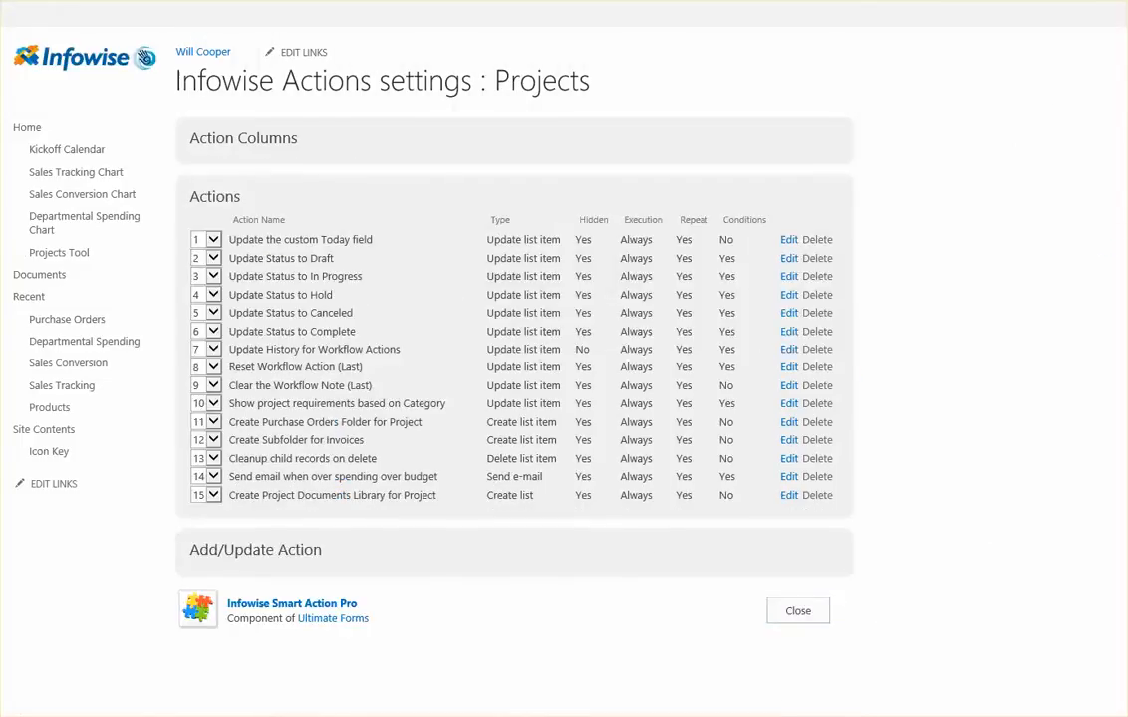
# Step: Close the actions settings and show the Projects list with its five project items
pyautogui.click(797, 609)
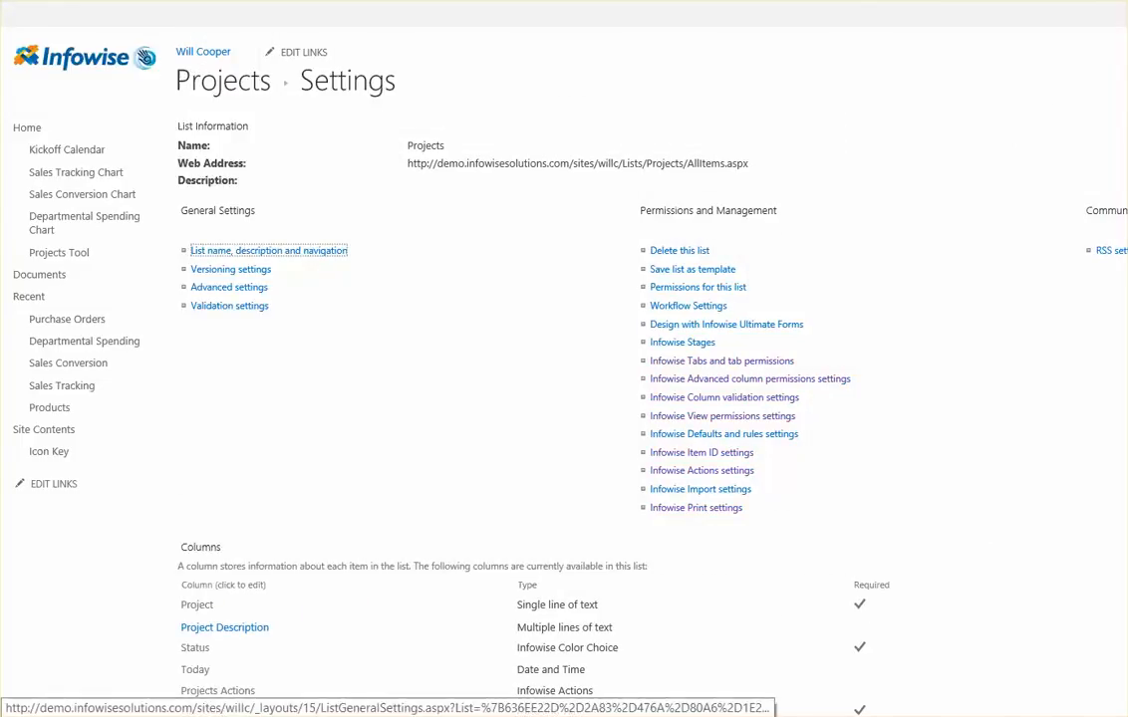
pyautogui.scroll(3)
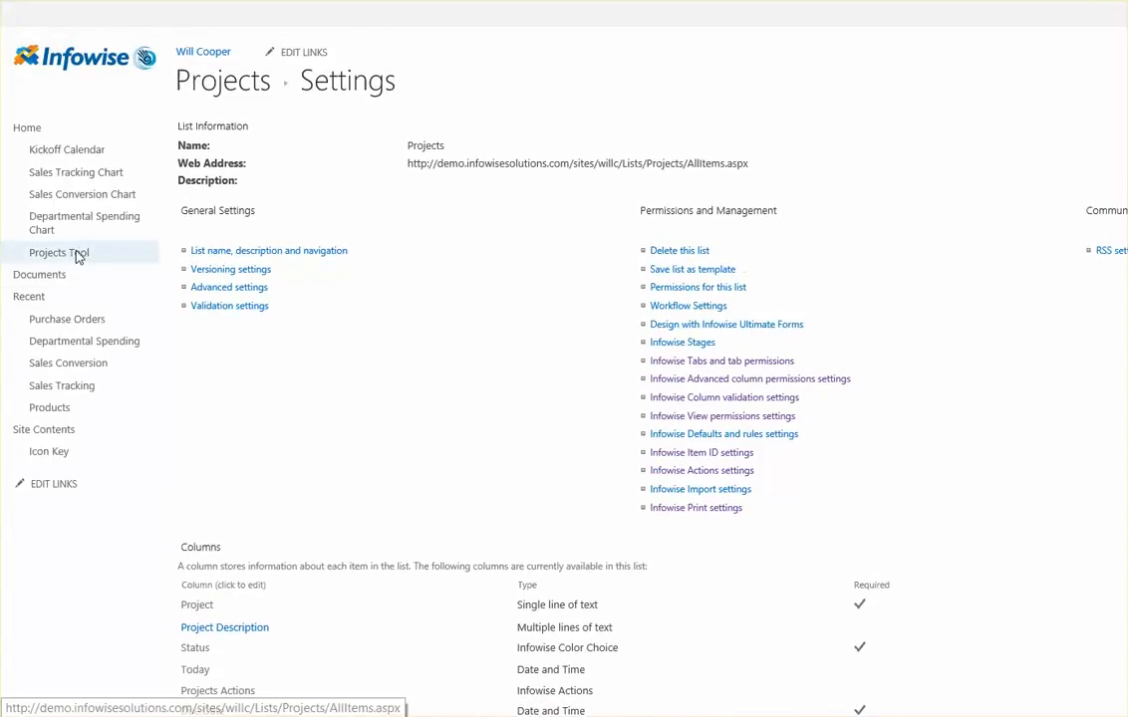
pyautogui.click(60, 251)
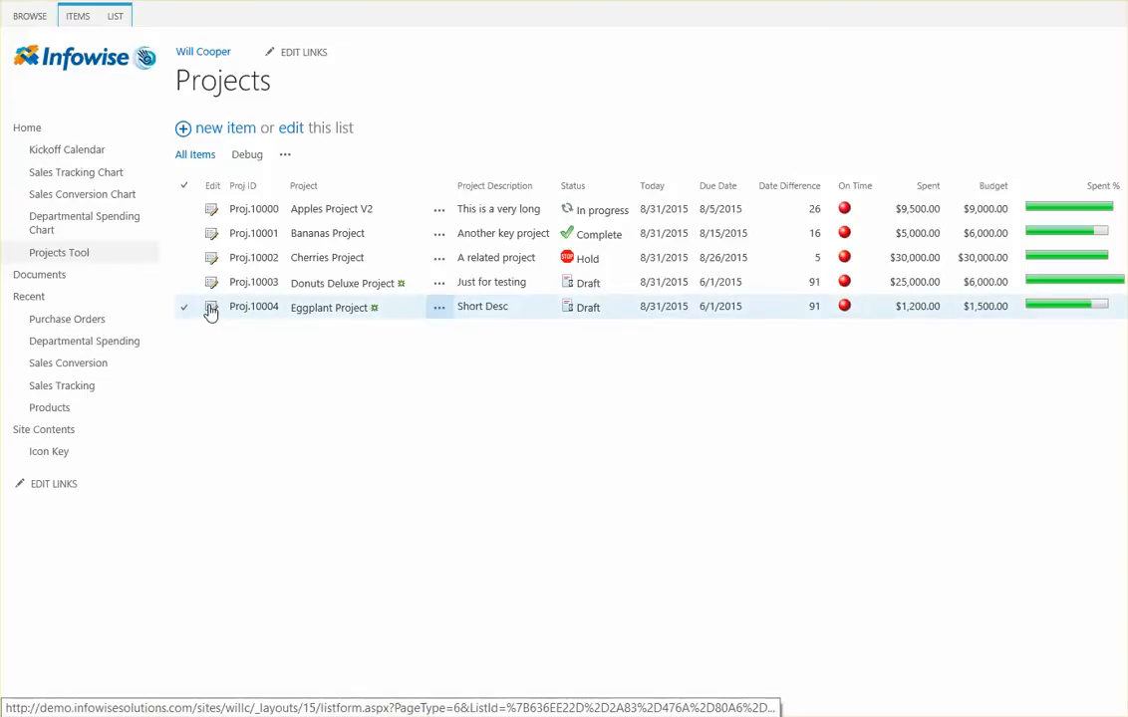
pyautogui.moveTo(219, 315)
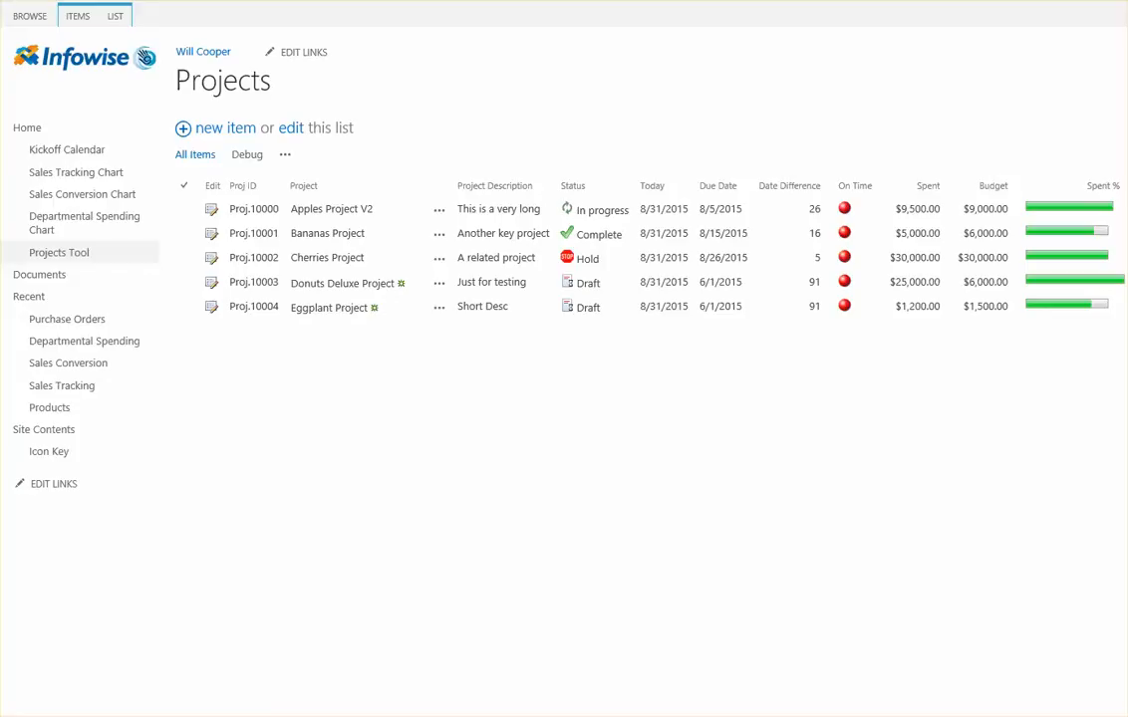
# Step: Show Site Contents, where the new 'Proj.10004 - Project Documents' library appears
pyautogui.click(44, 430)
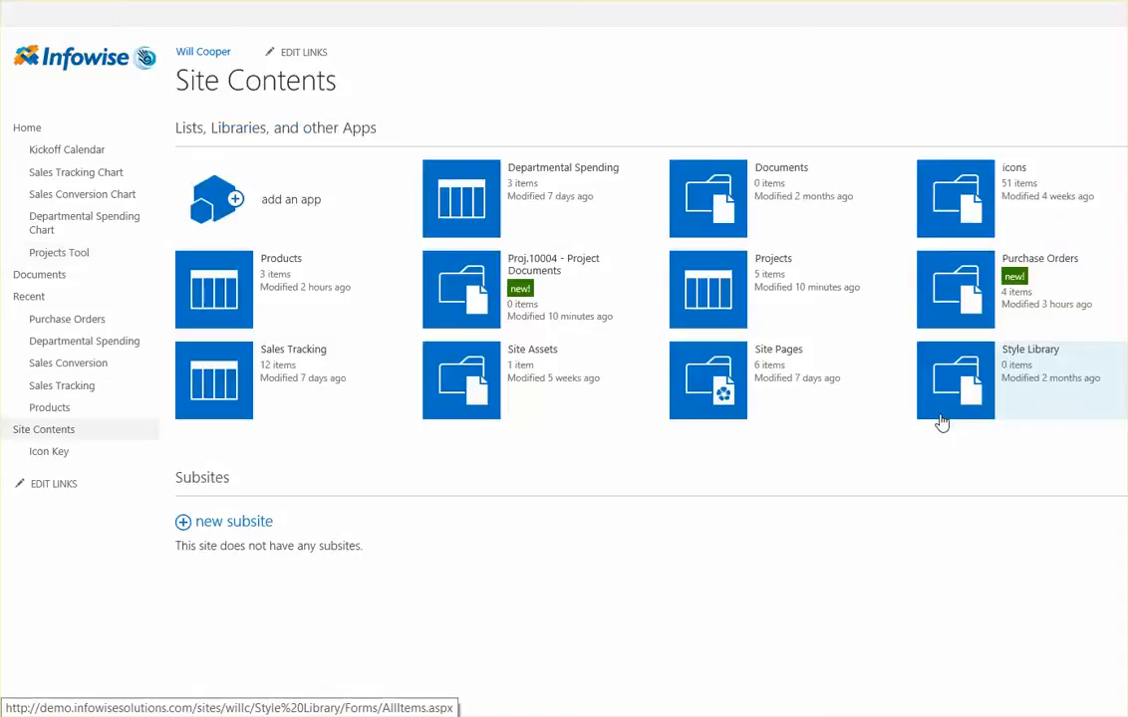
pyautogui.moveTo(606, 302)
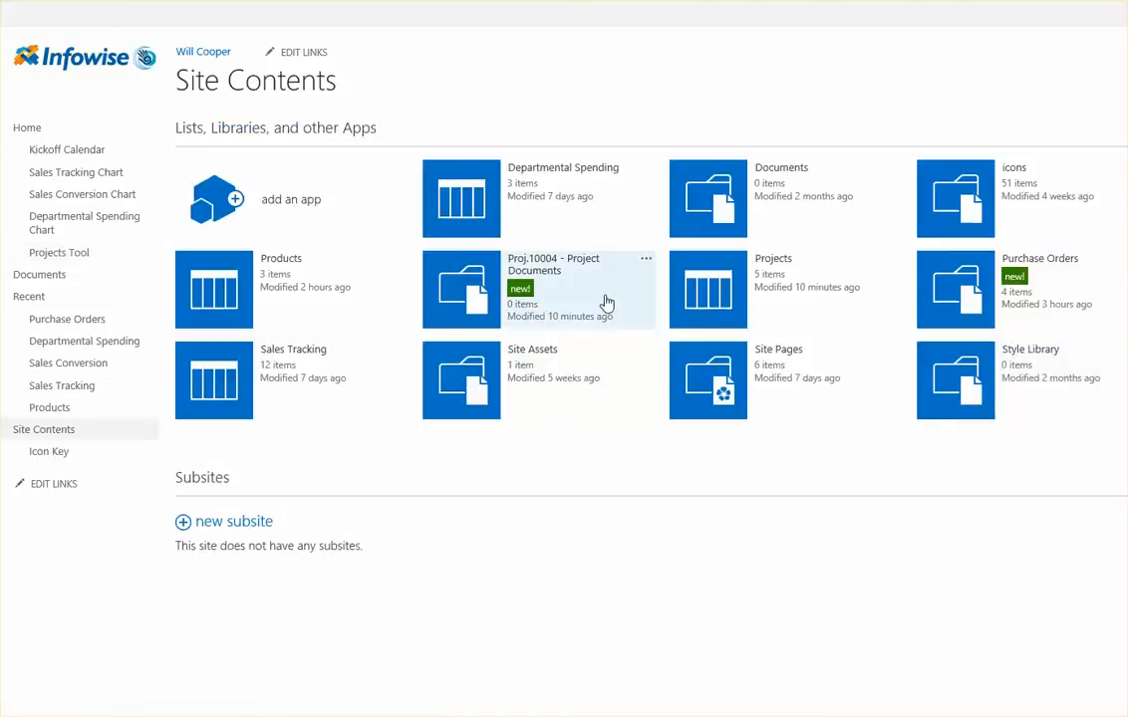
pyautogui.moveTo(553, 263)
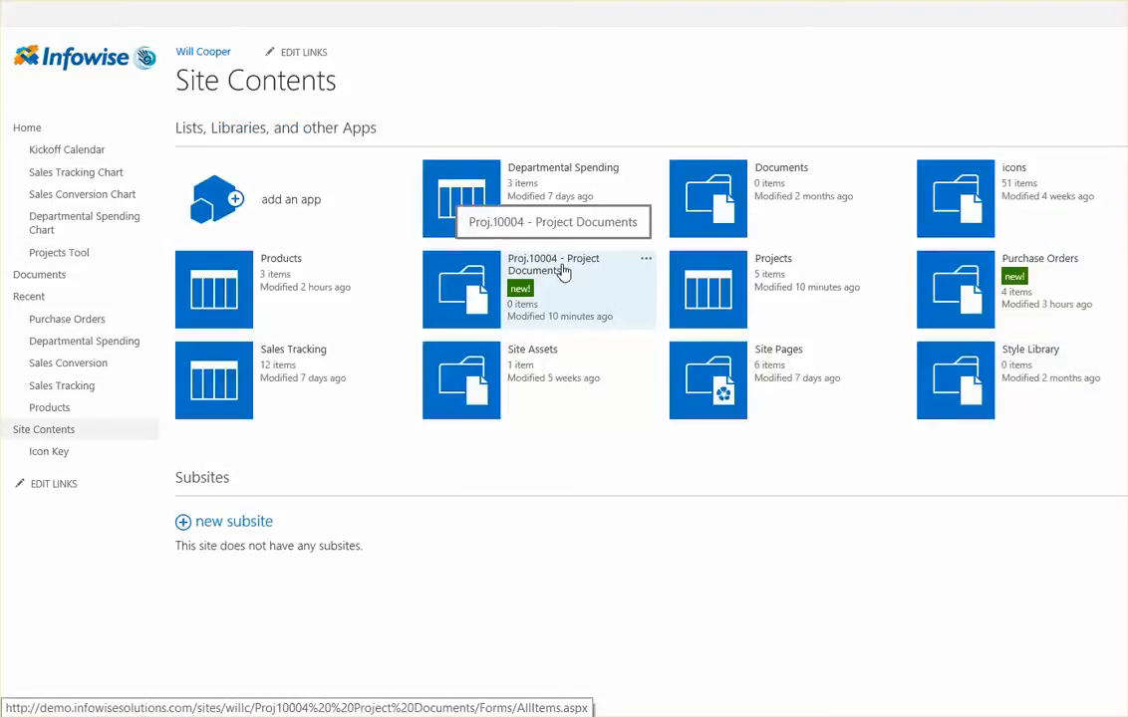
pyautogui.moveTo(583, 322)
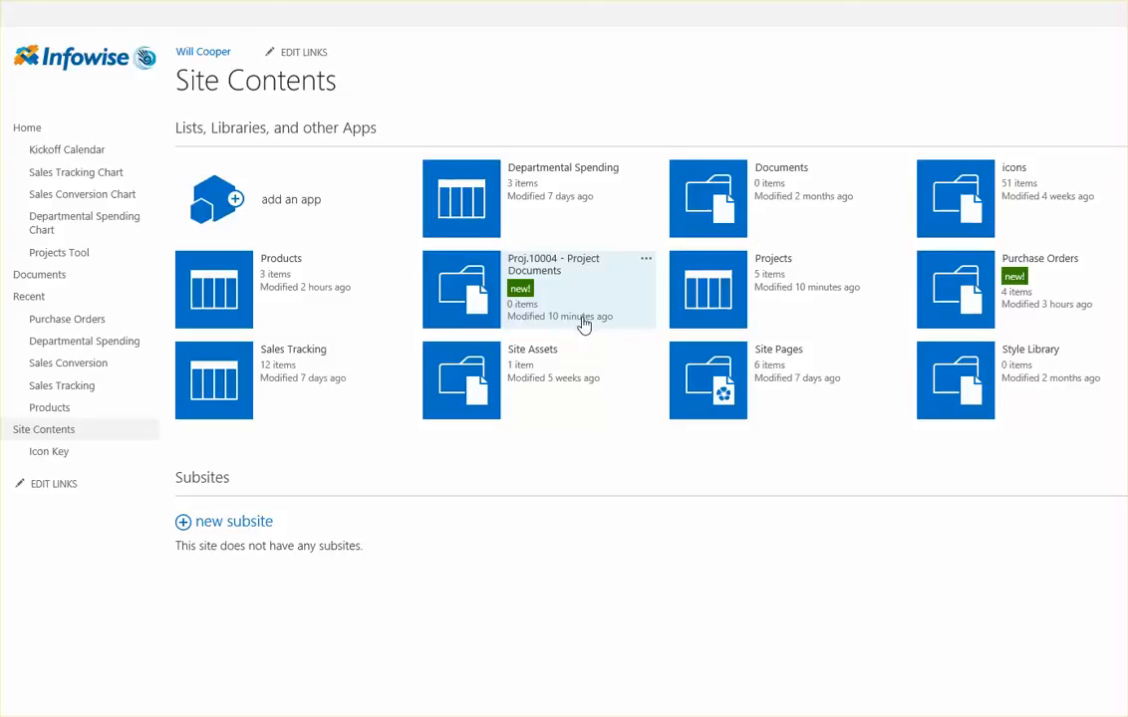
pyautogui.moveTo(570, 295)
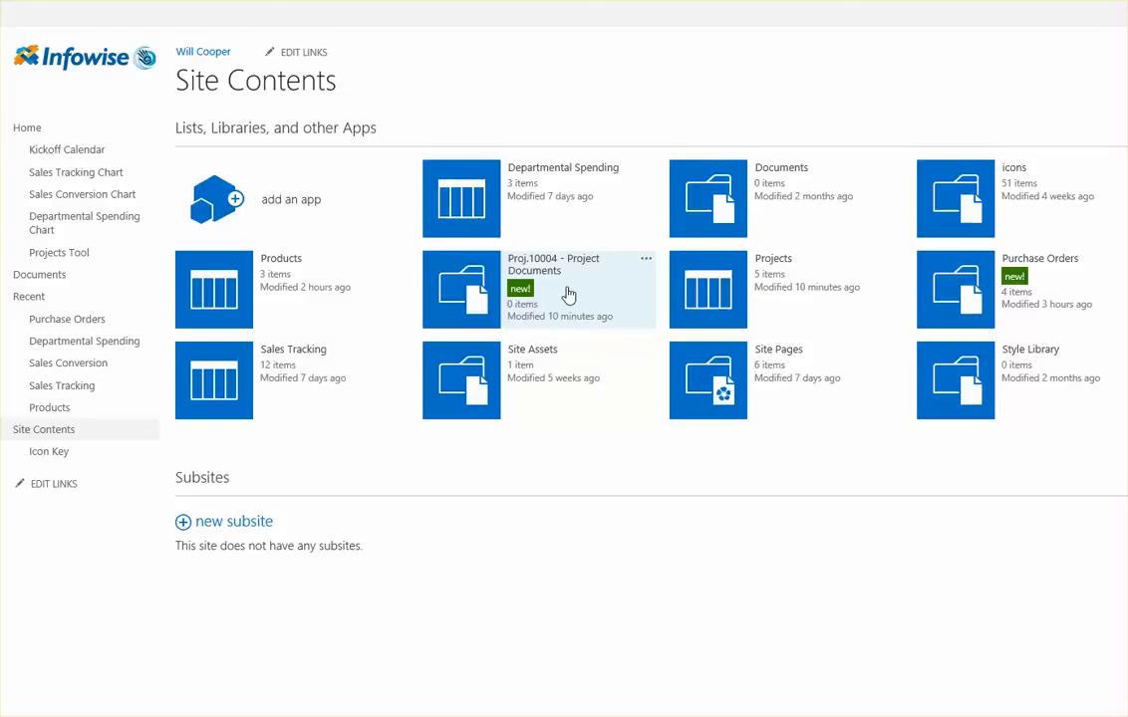
pyautogui.moveTo(514, 271)
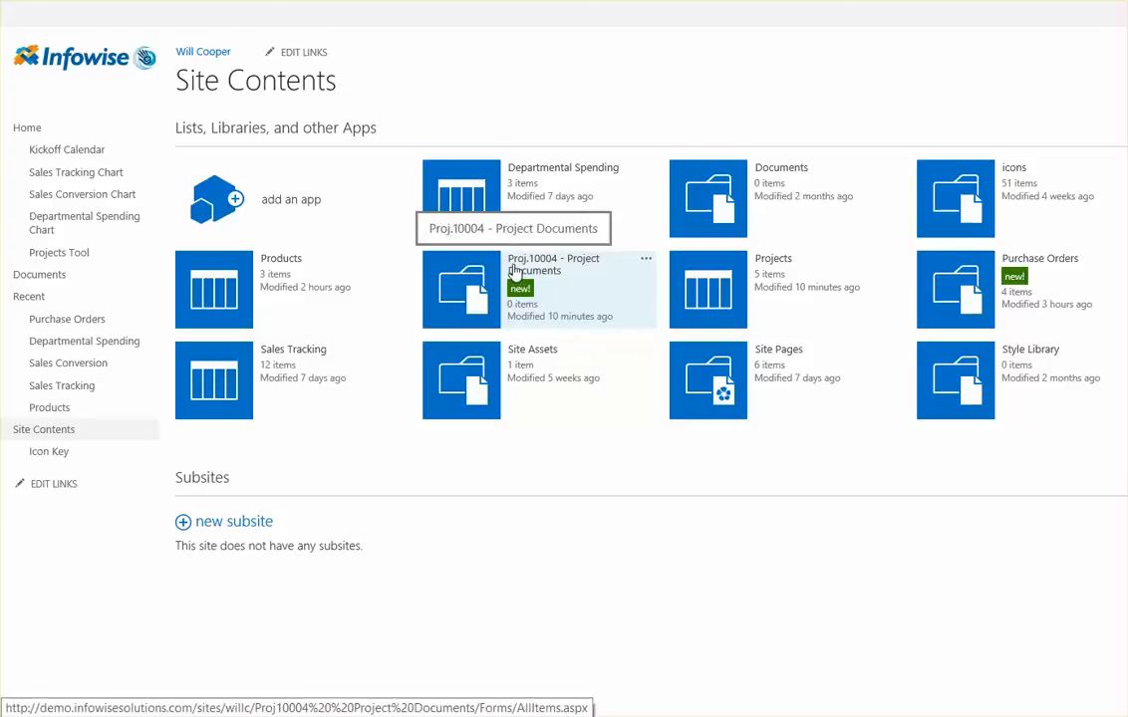
pyautogui.moveTo(590, 281)
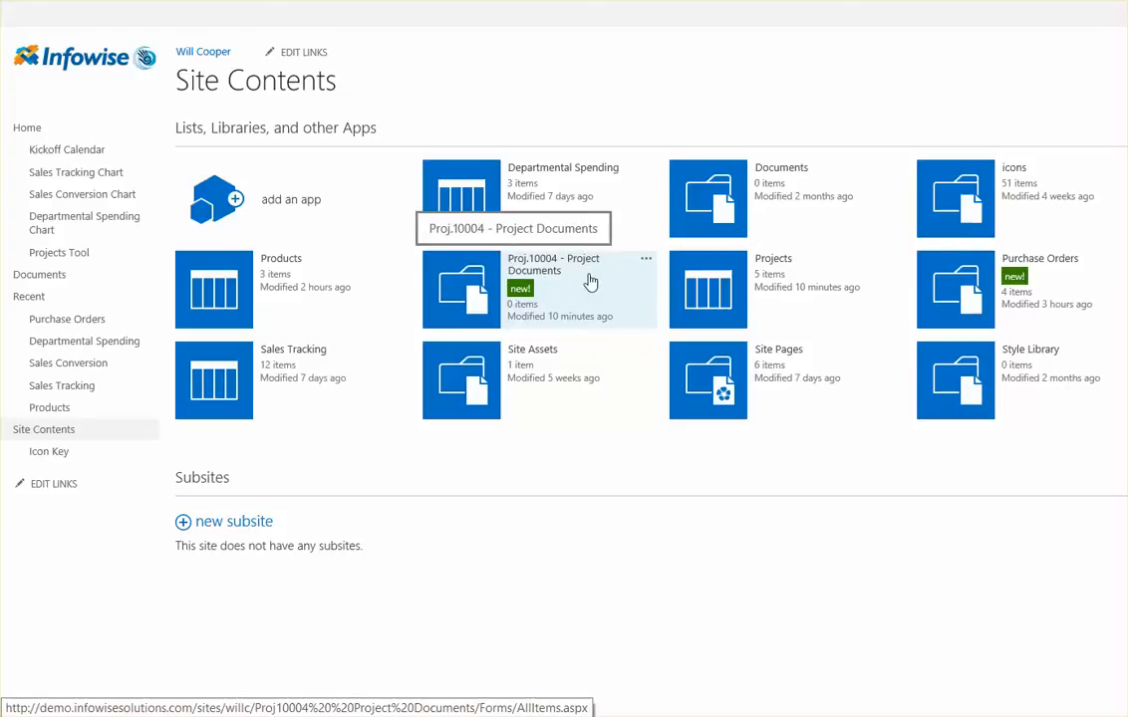
pyautogui.moveTo(558, 289)
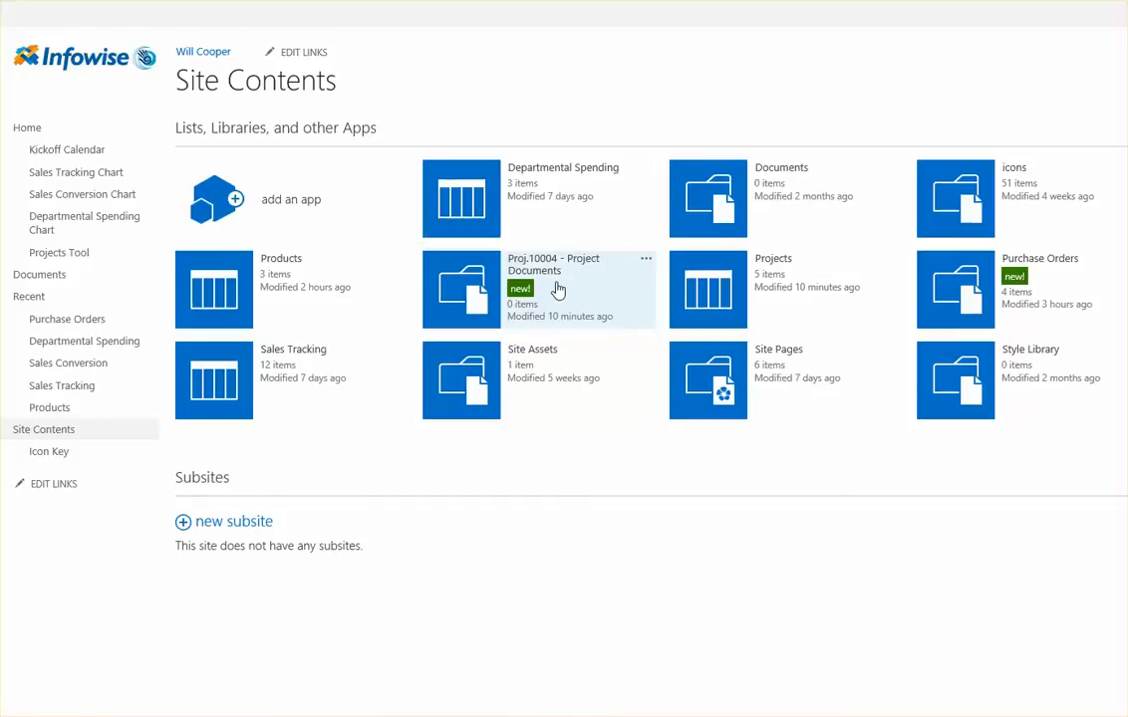
pyautogui.moveTo(552, 283)
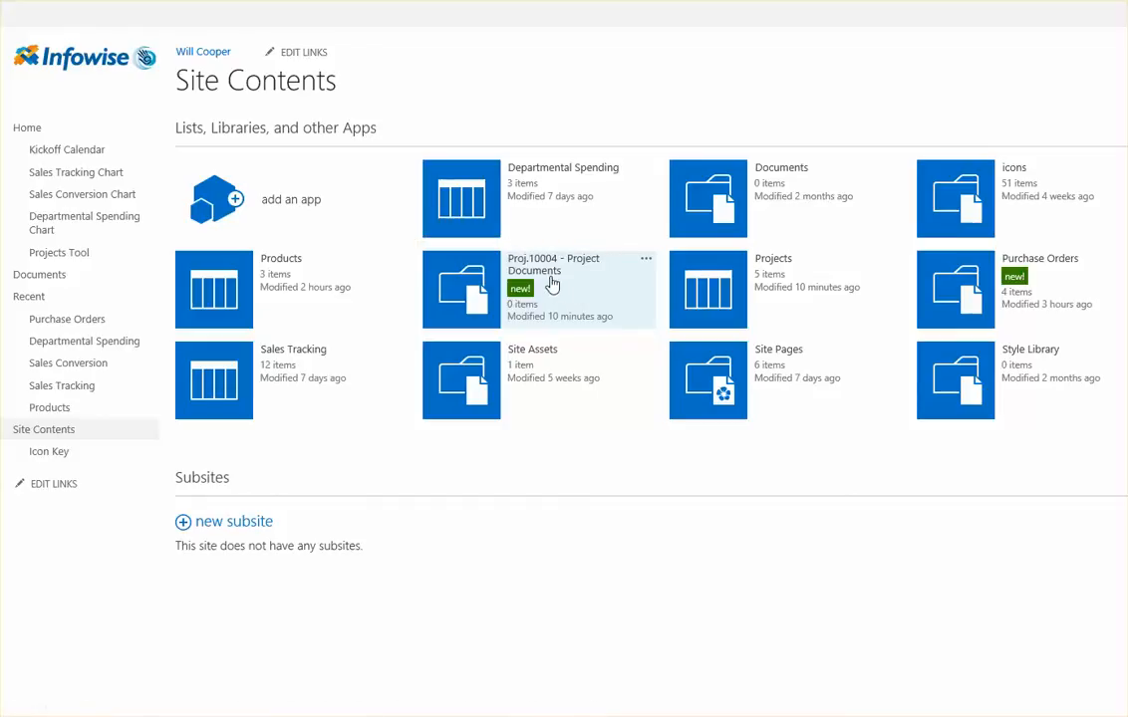